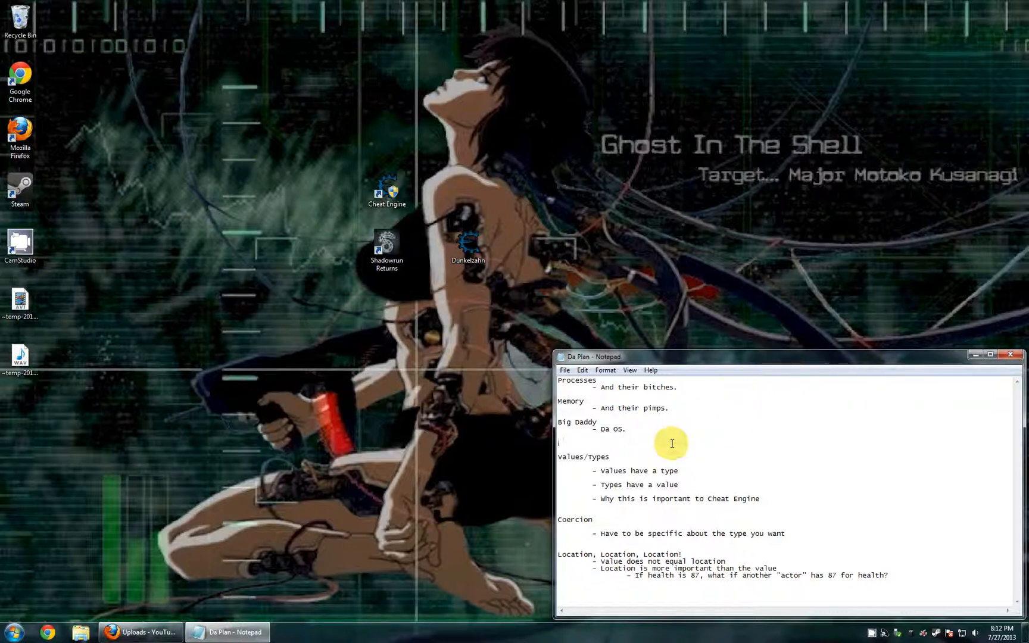
mouse_move(701, 377)
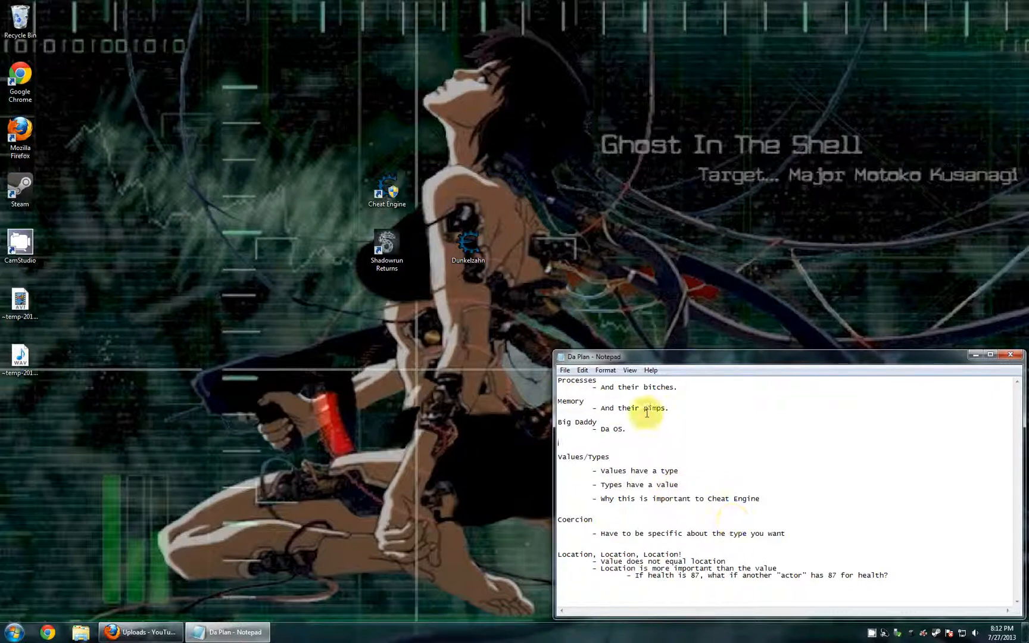
mouse_move(904, 491)
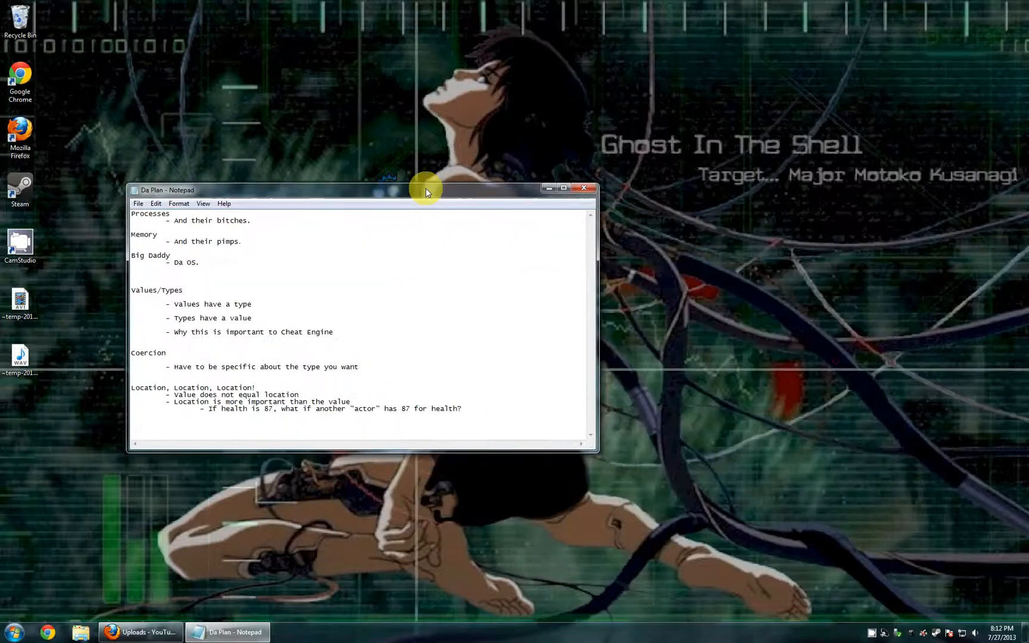
Step: Move the Da Plan notes window toward the middle right and select all the outline text
drag(426, 189, 787, 279)
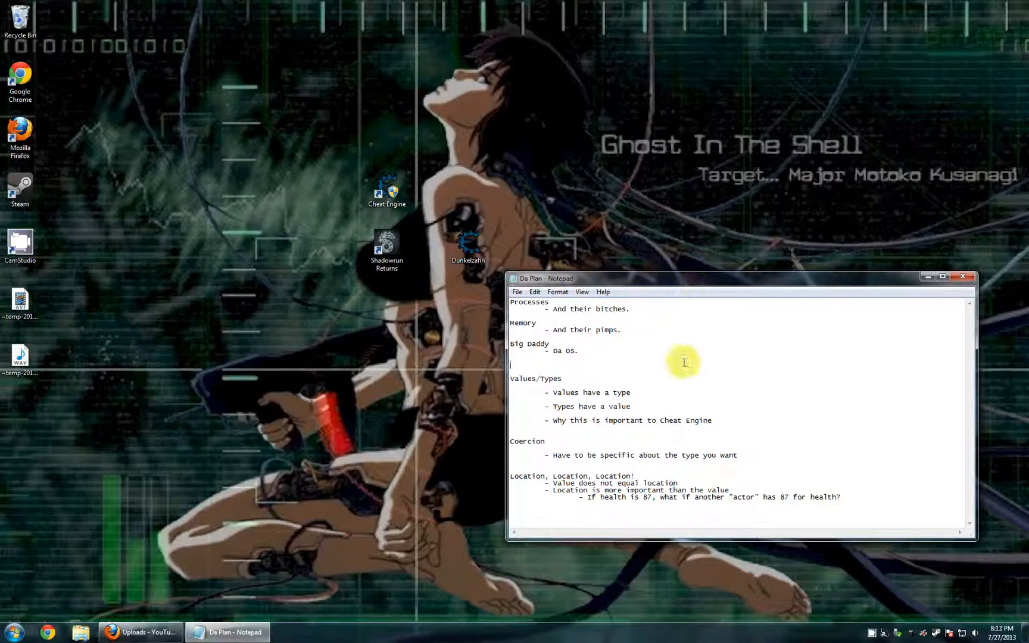
key(ctrl+a)
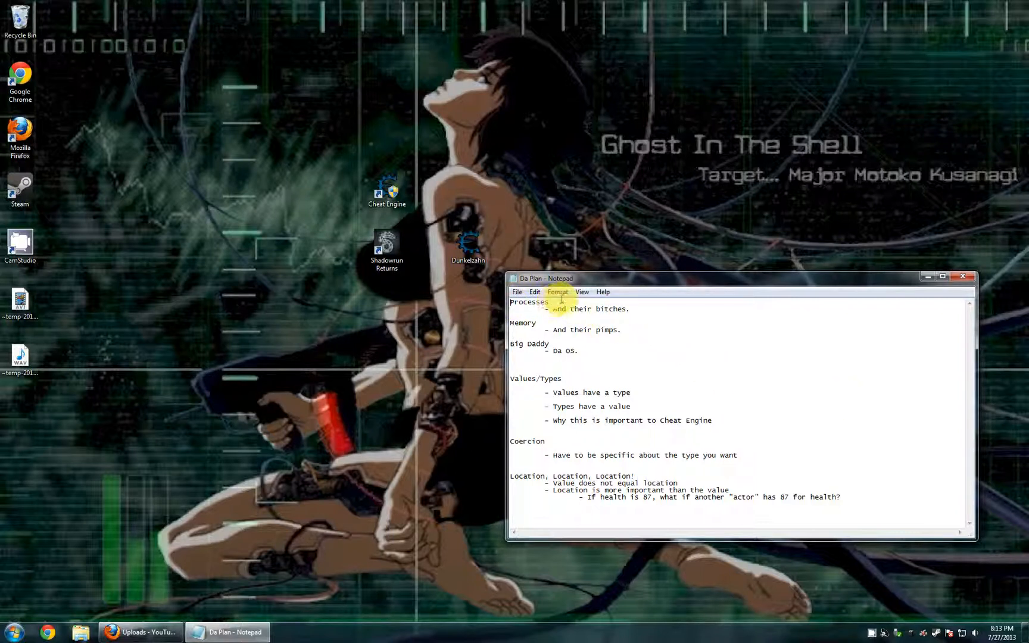
Step: Highlight the word Processes, clear the selection, then highlight the word below it
double_click(529, 301)
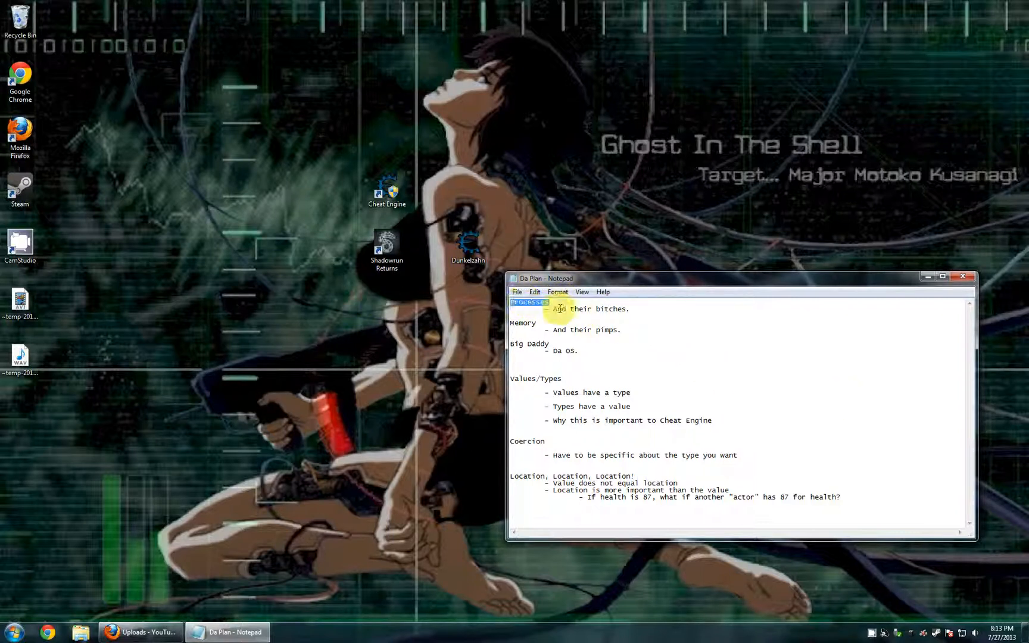
mouse_move(652, 303)
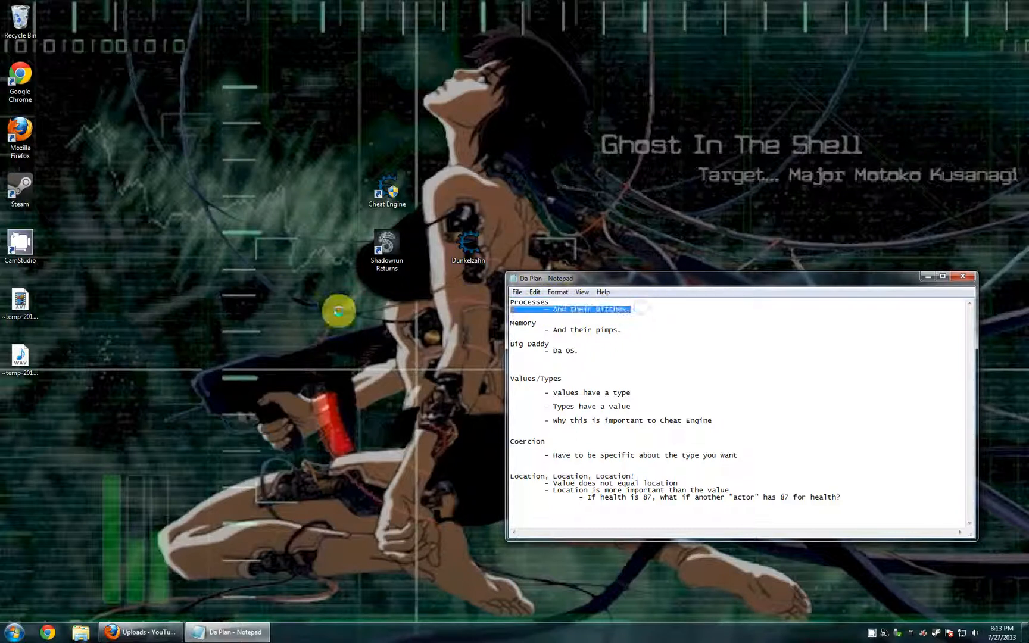
click(555, 326)
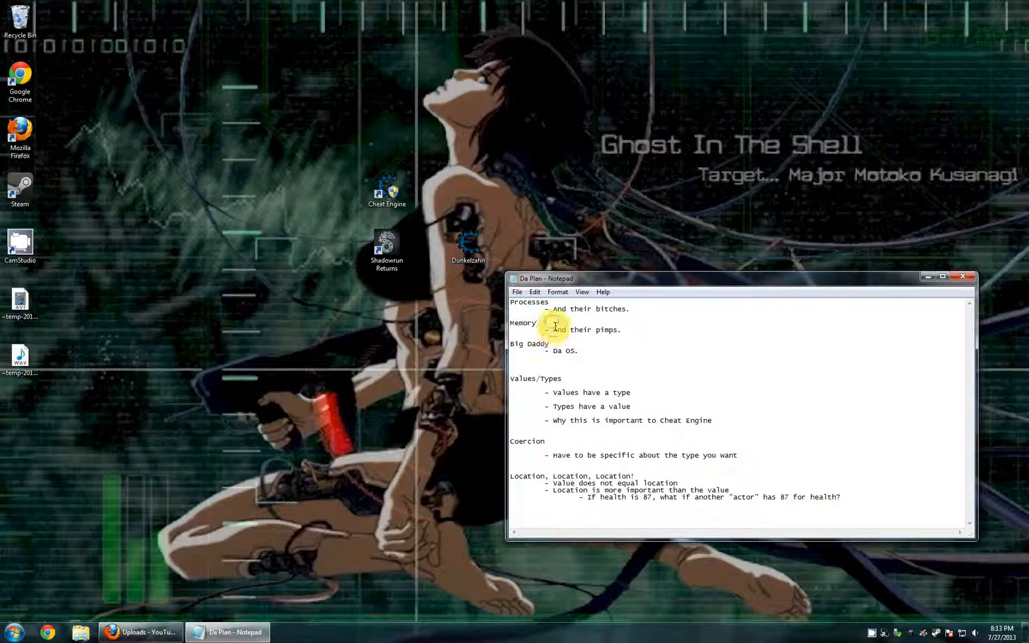
double_click(522, 322)
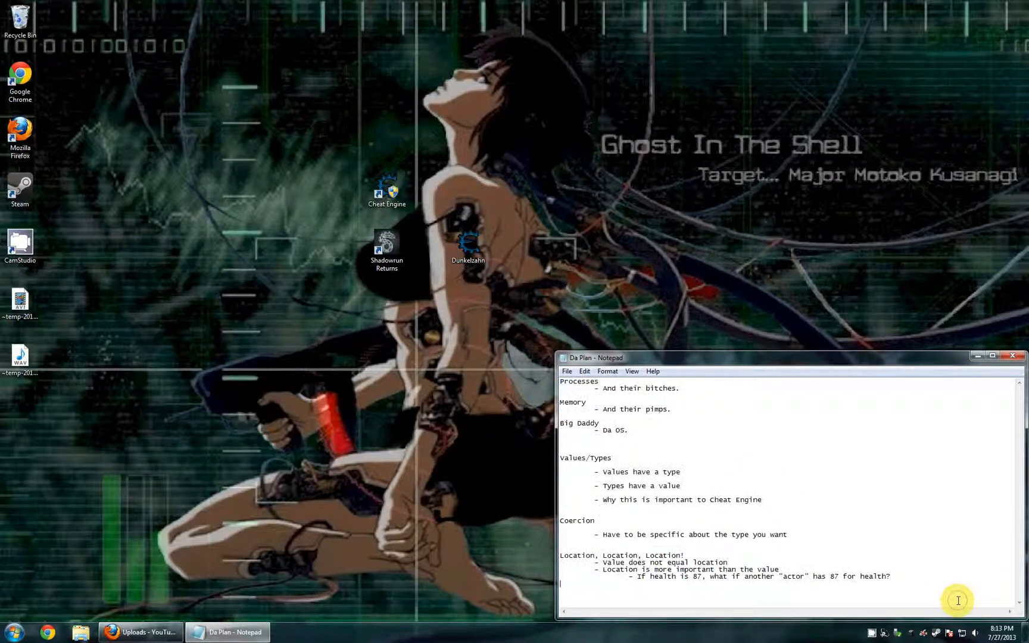
key(ctrl+a)
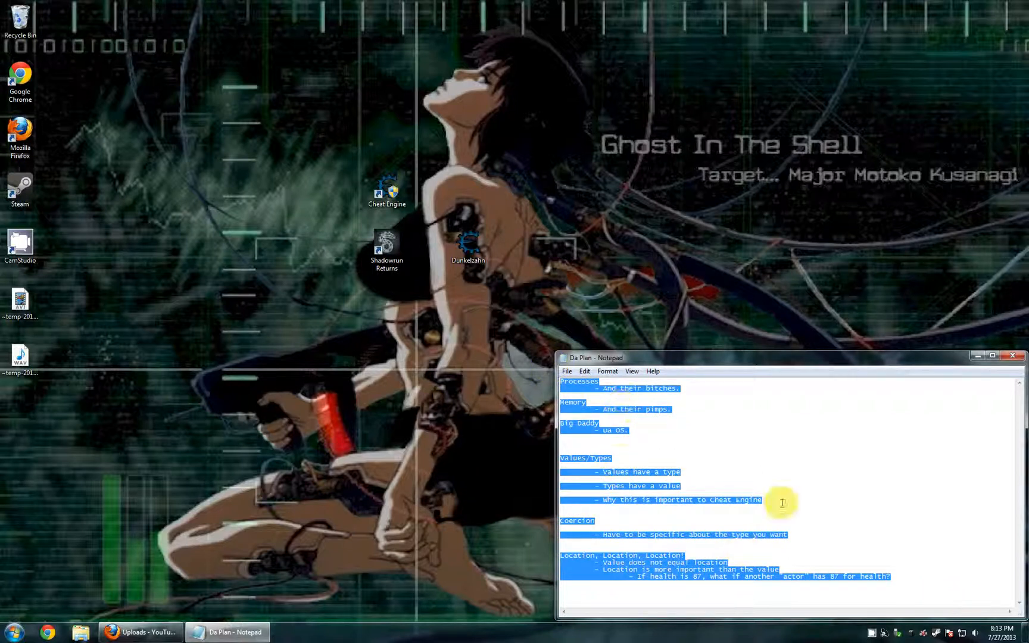
mouse_move(839, 478)
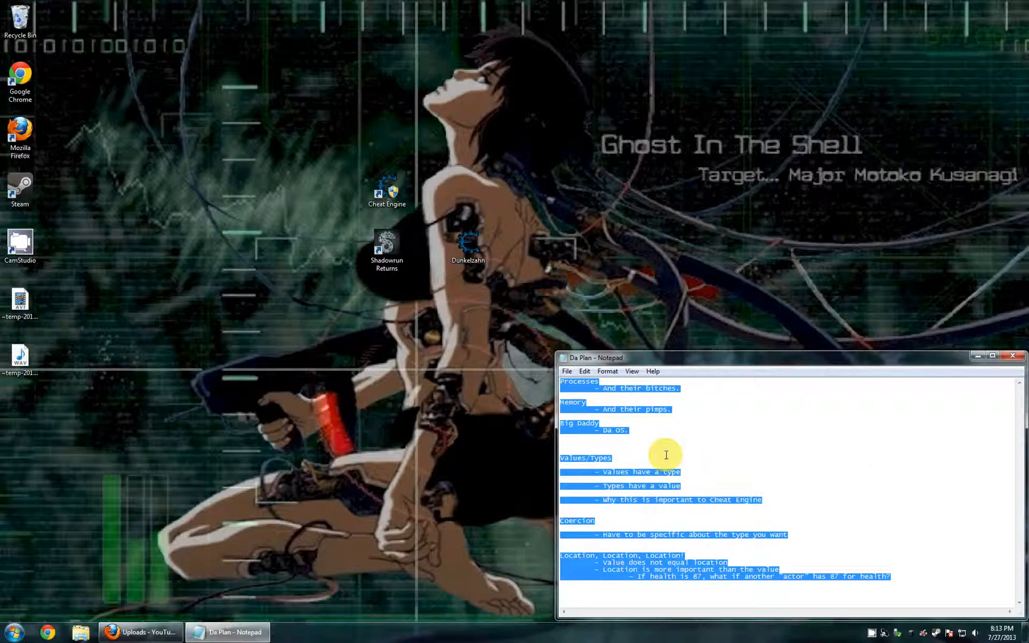
click(687, 357)
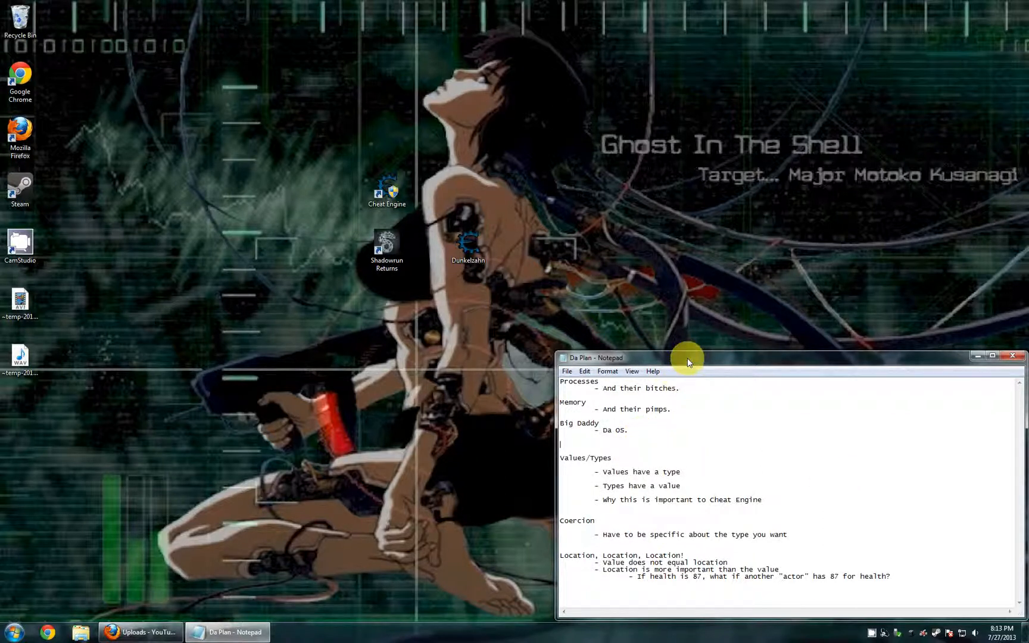
mouse_move(640, 434)
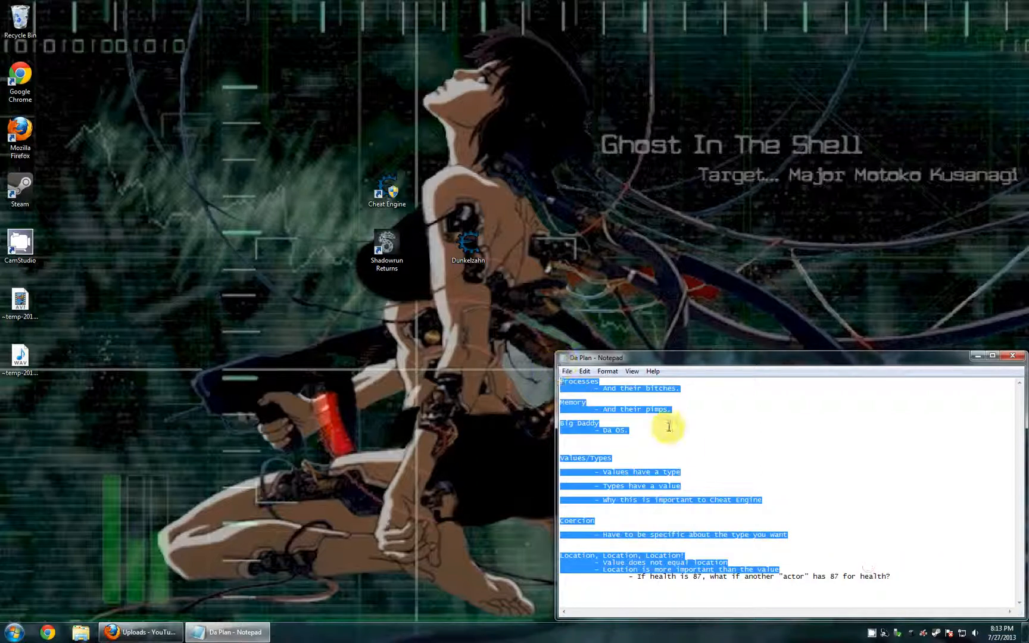
click(641, 449)
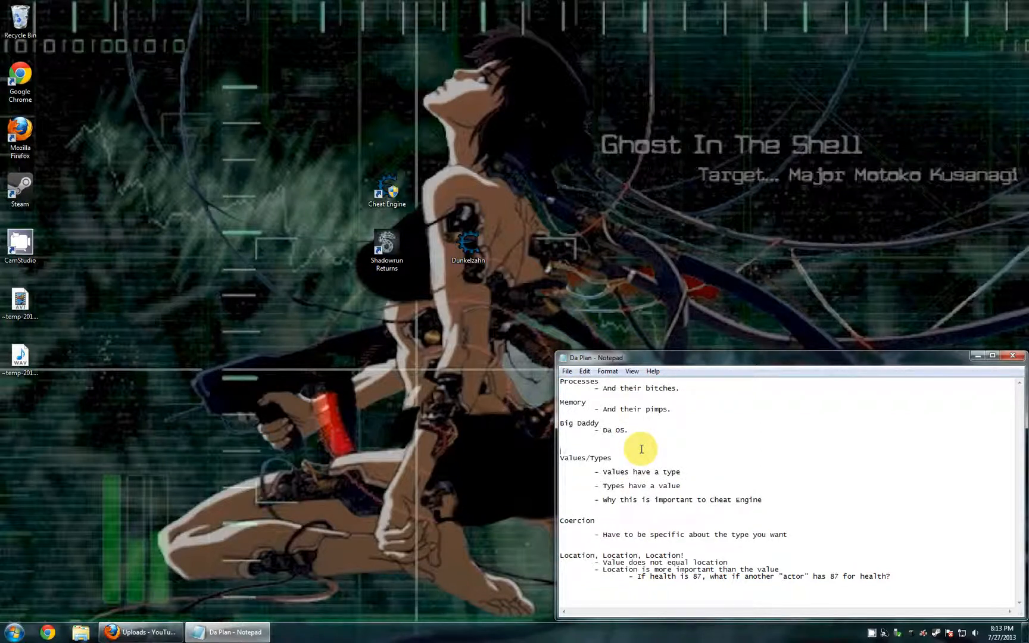
mouse_move(710, 406)
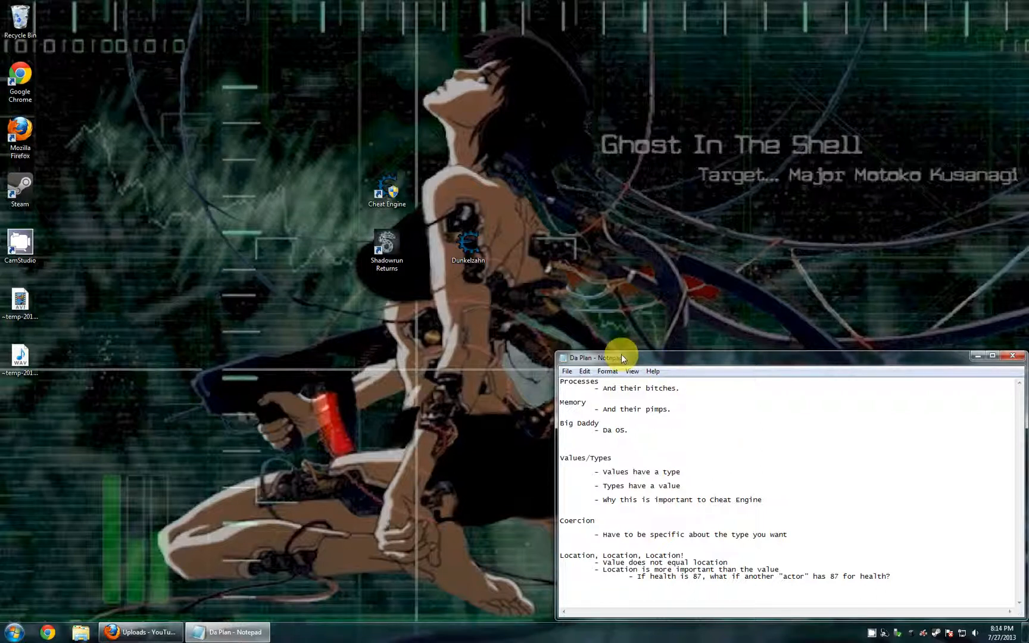
mouse_move(632, 361)
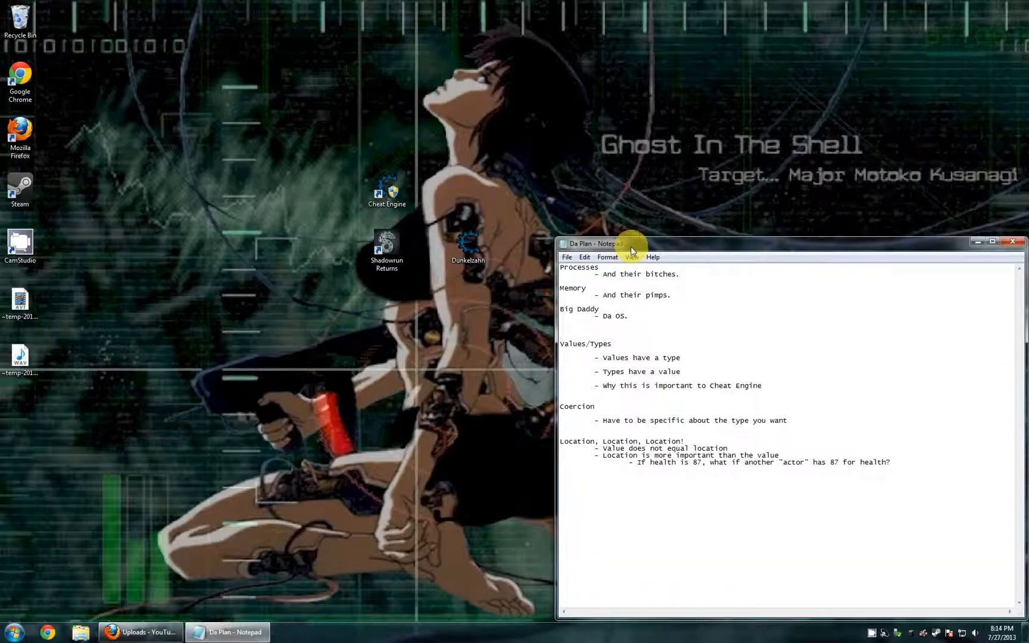
mouse_move(923, 498)
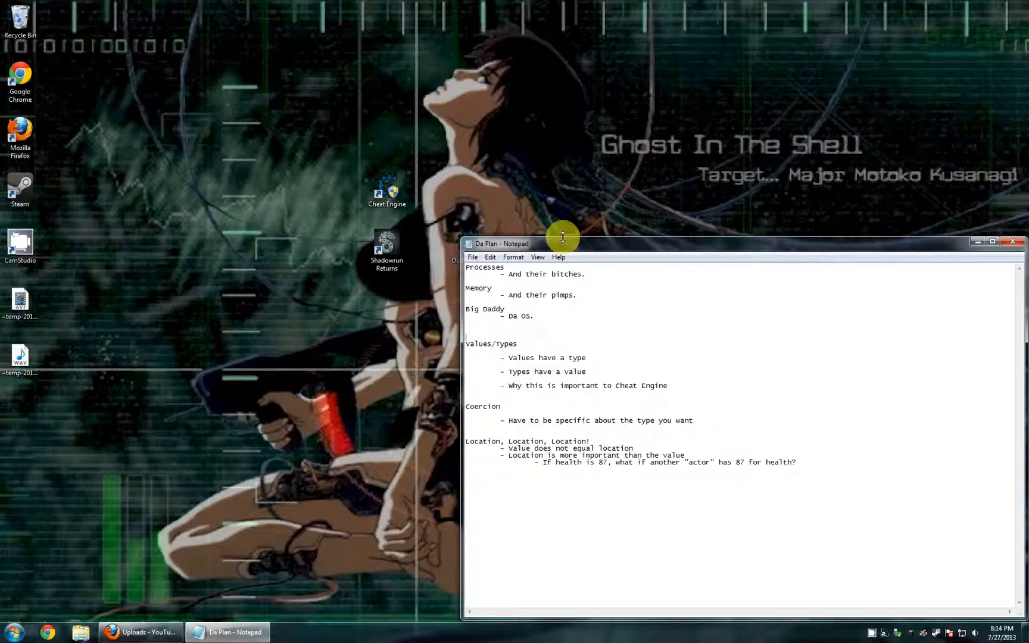
mouse_move(837, 501)
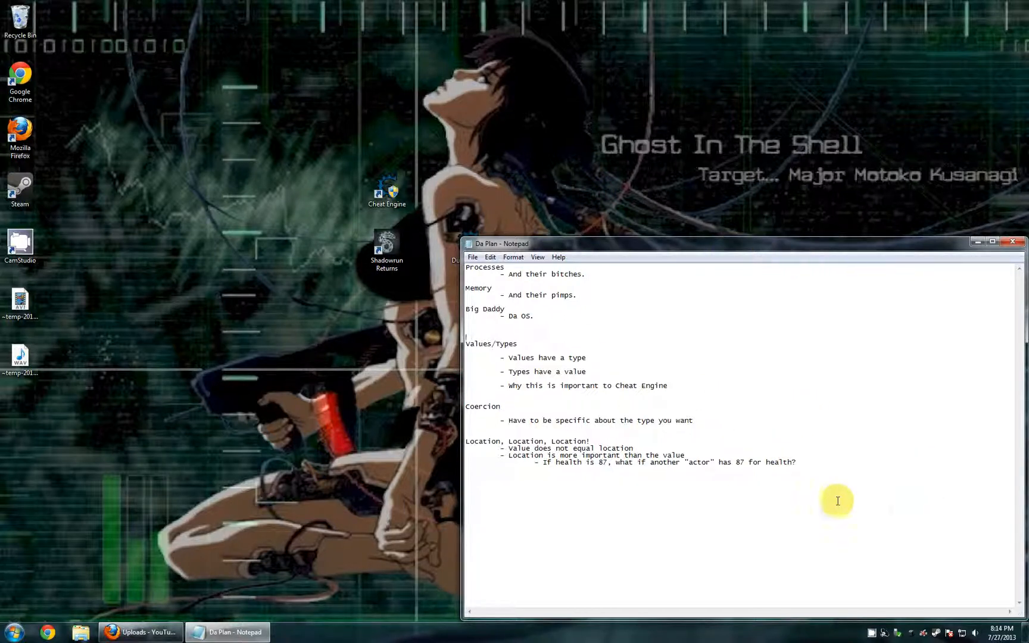
mouse_move(844, 506)
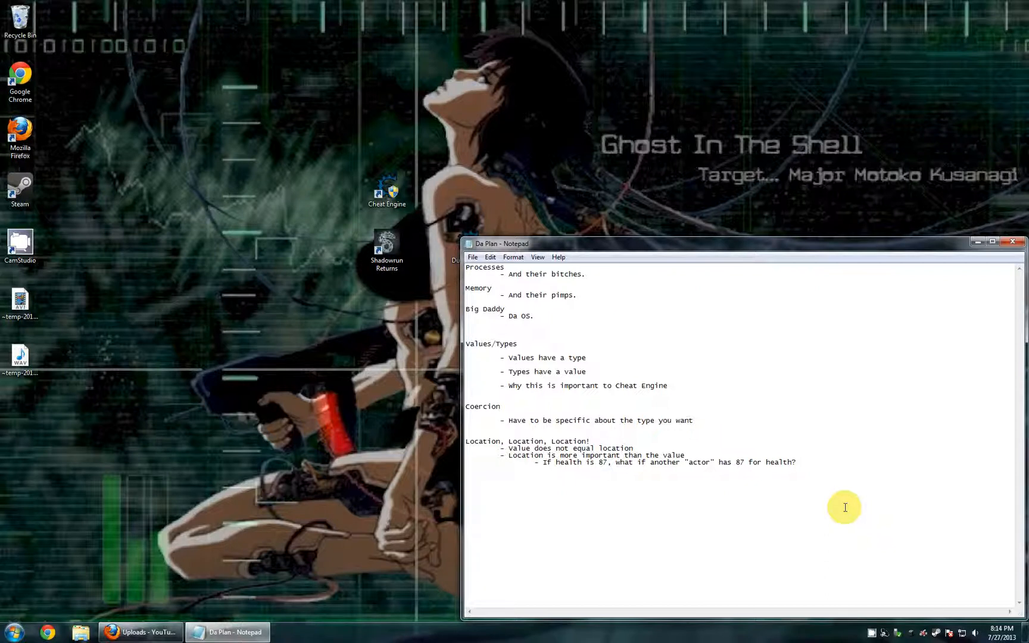
Step: Select all of the Da Plan outline text in the notes window
key(ctrl+a)
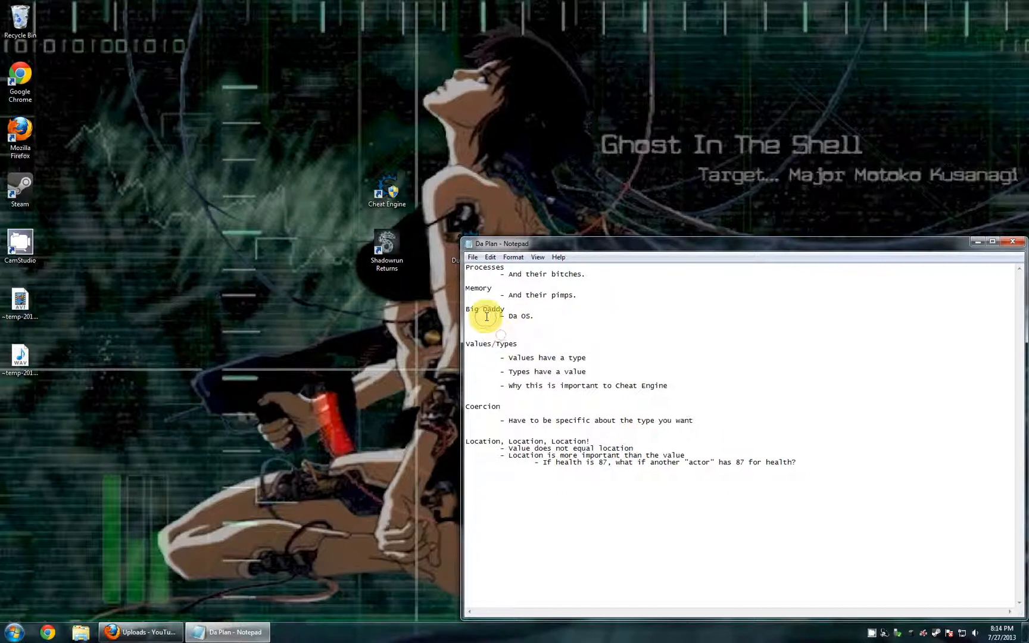
mouse_move(821, 485)
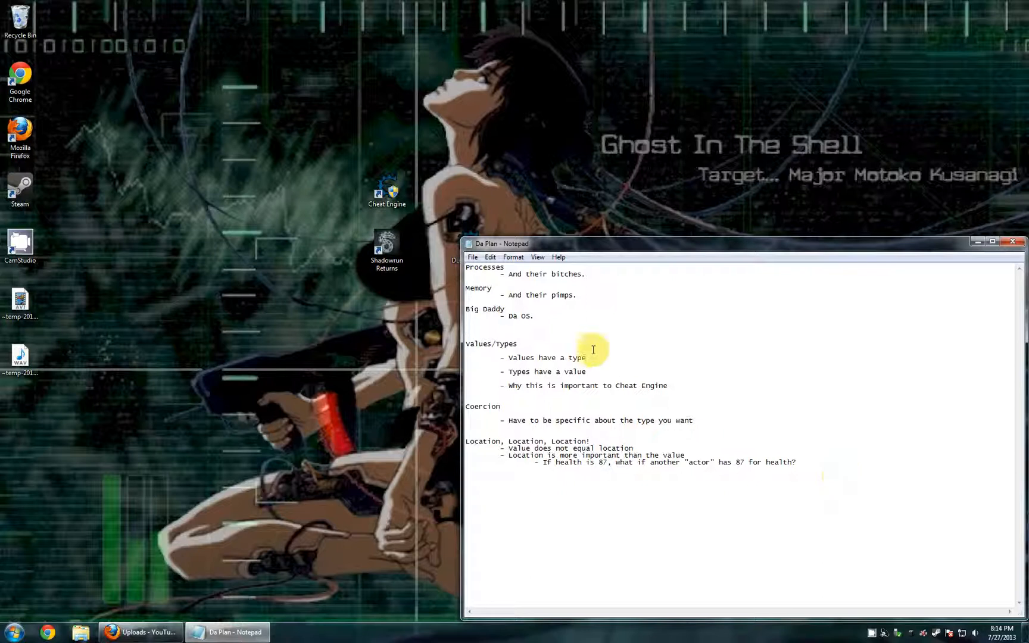
mouse_move(578, 328)
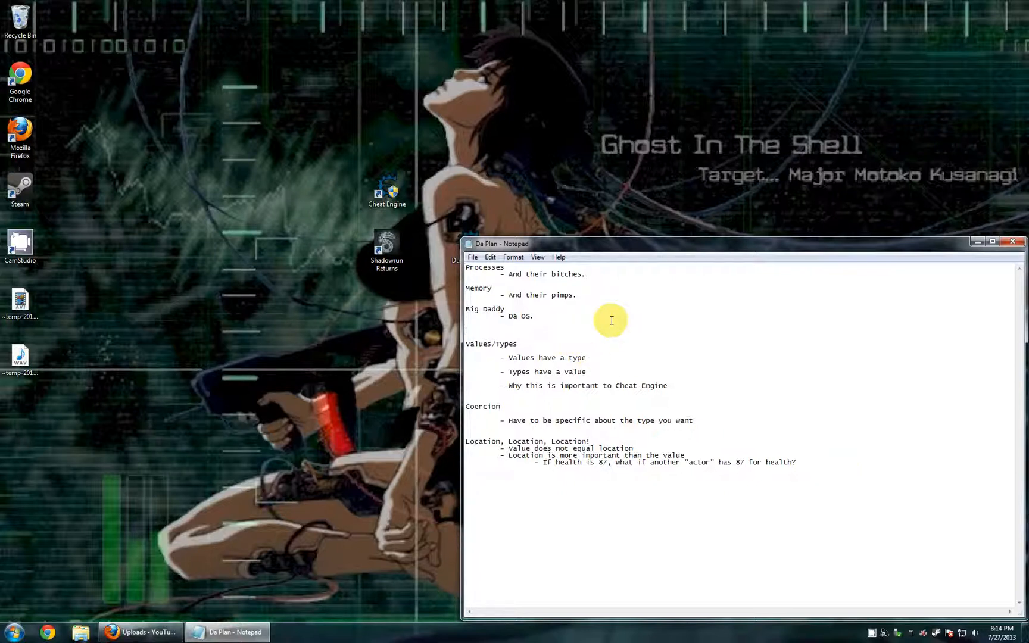
mouse_move(574, 330)
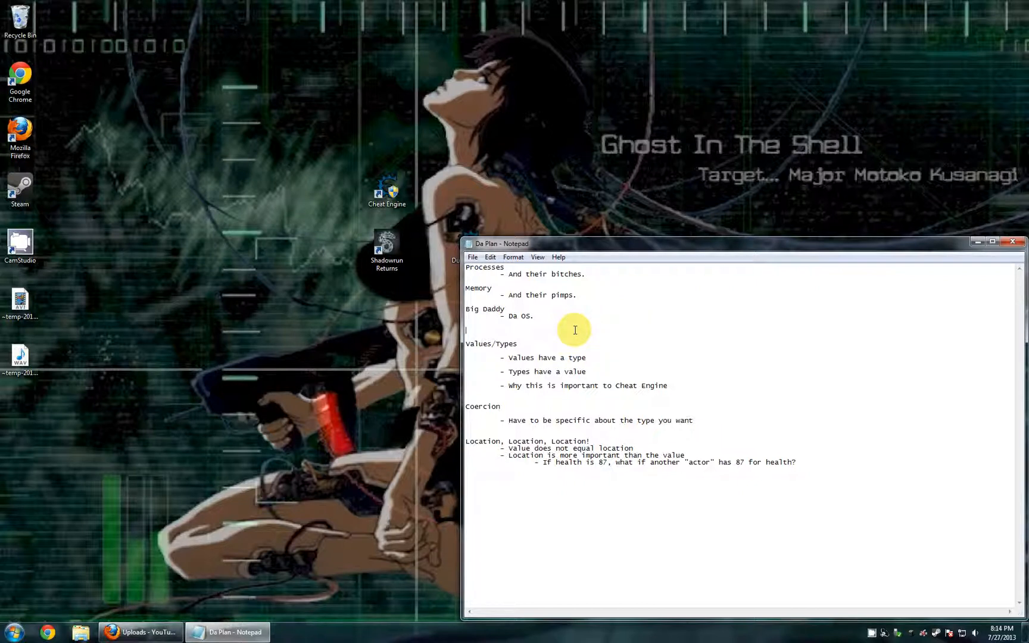
mouse_move(547, 328)
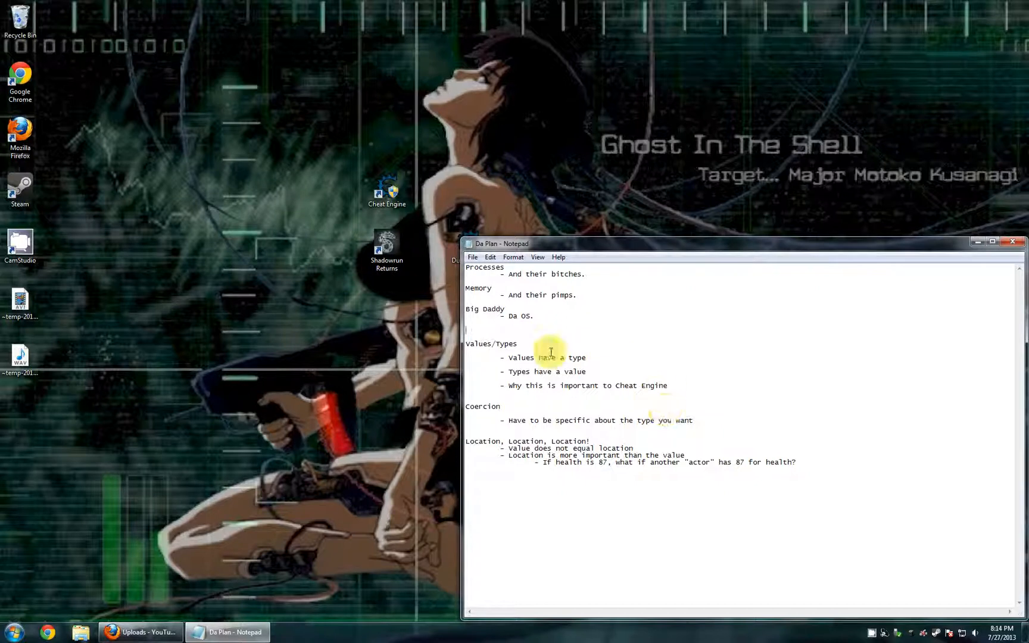
mouse_move(644, 347)
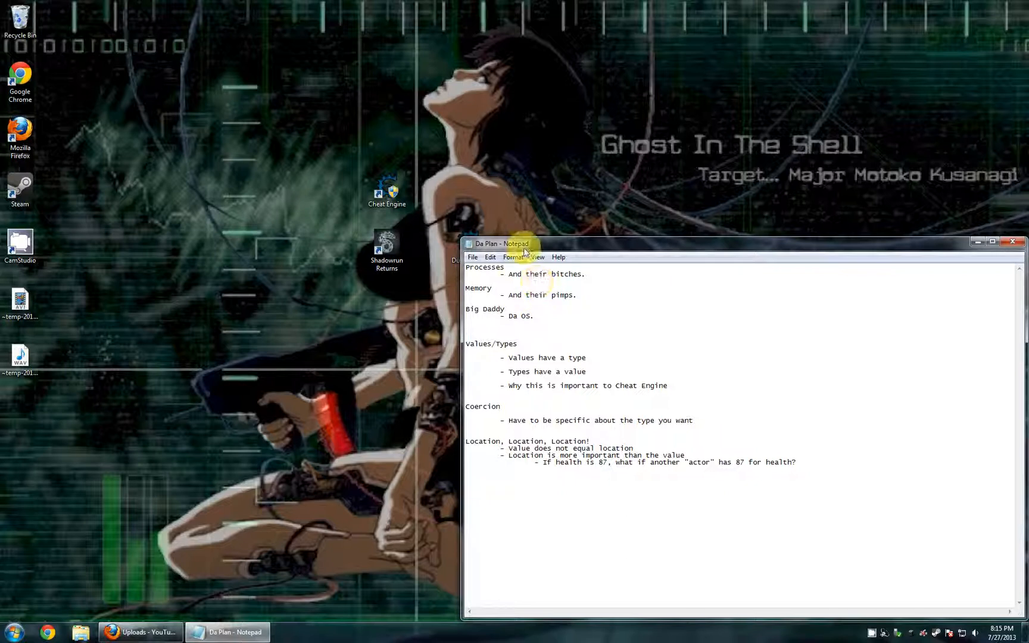
mouse_move(600, 256)
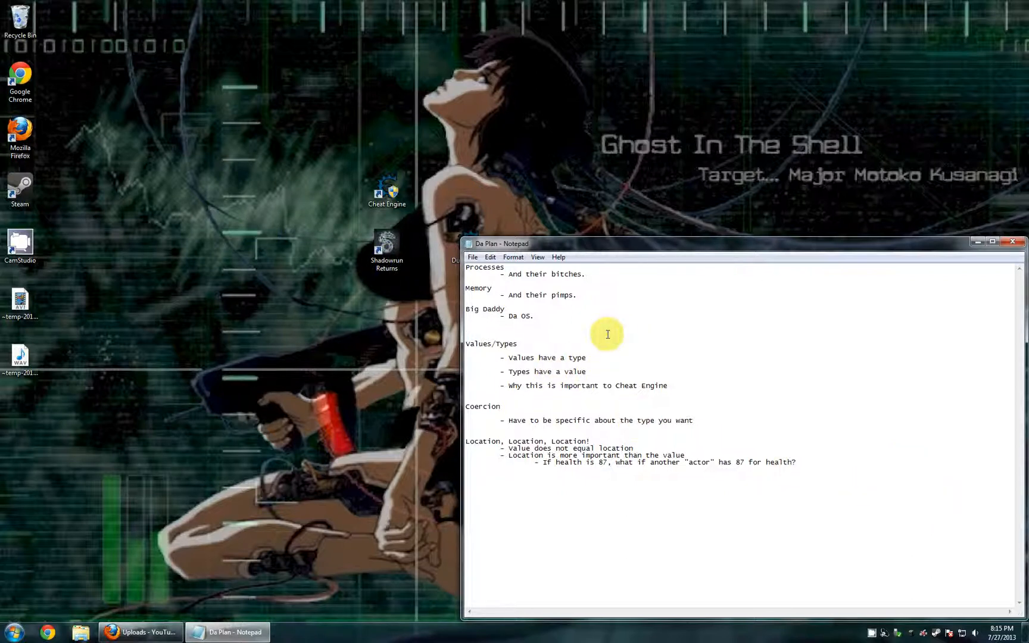
mouse_move(520, 243)
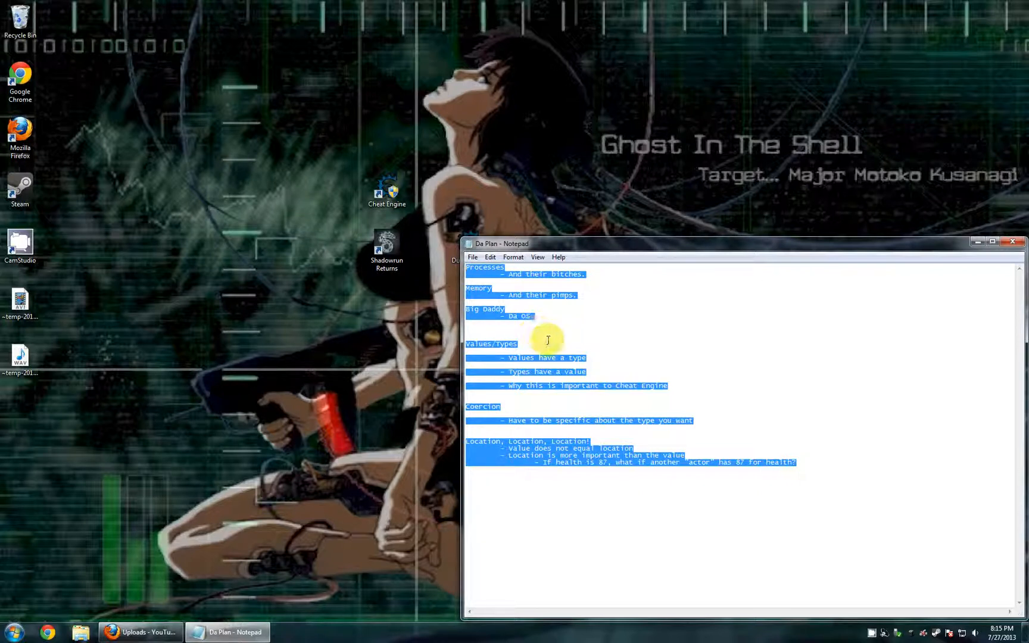
click(548, 339)
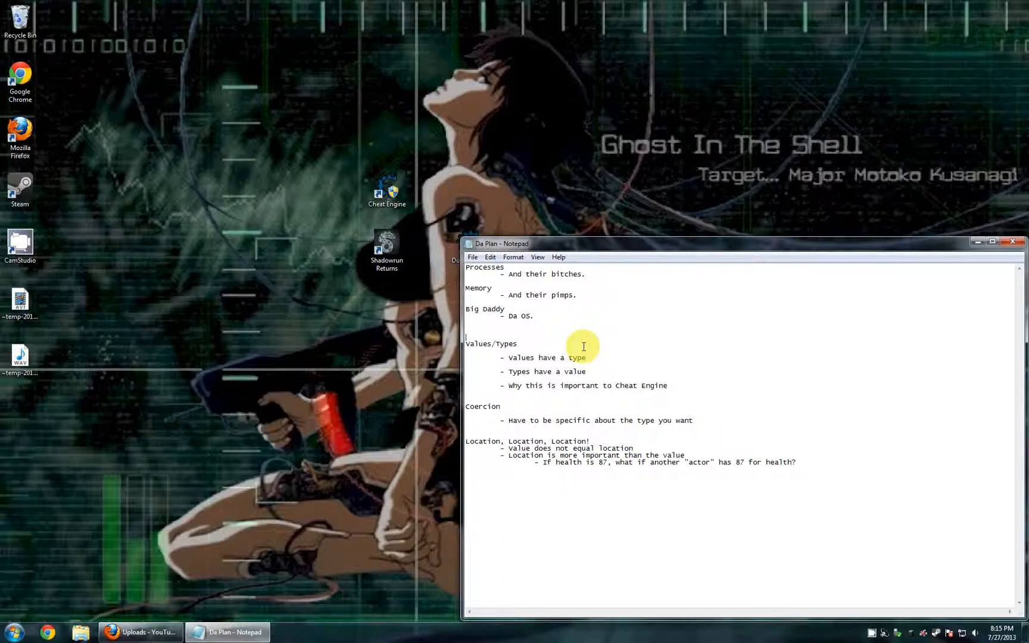
mouse_move(503, 330)
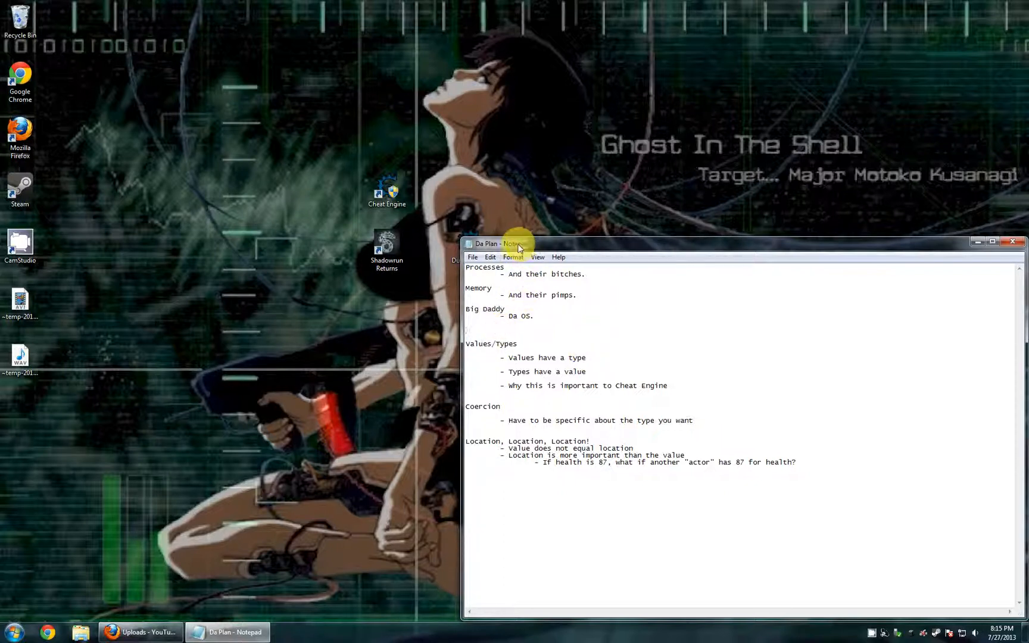
key(ctrl+a)
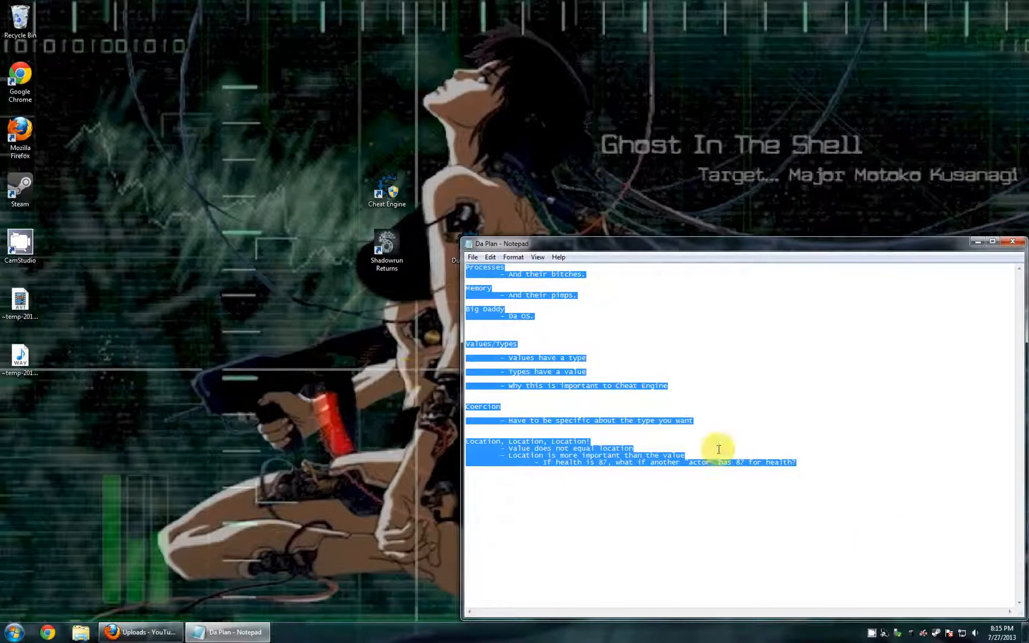
mouse_move(621, 256)
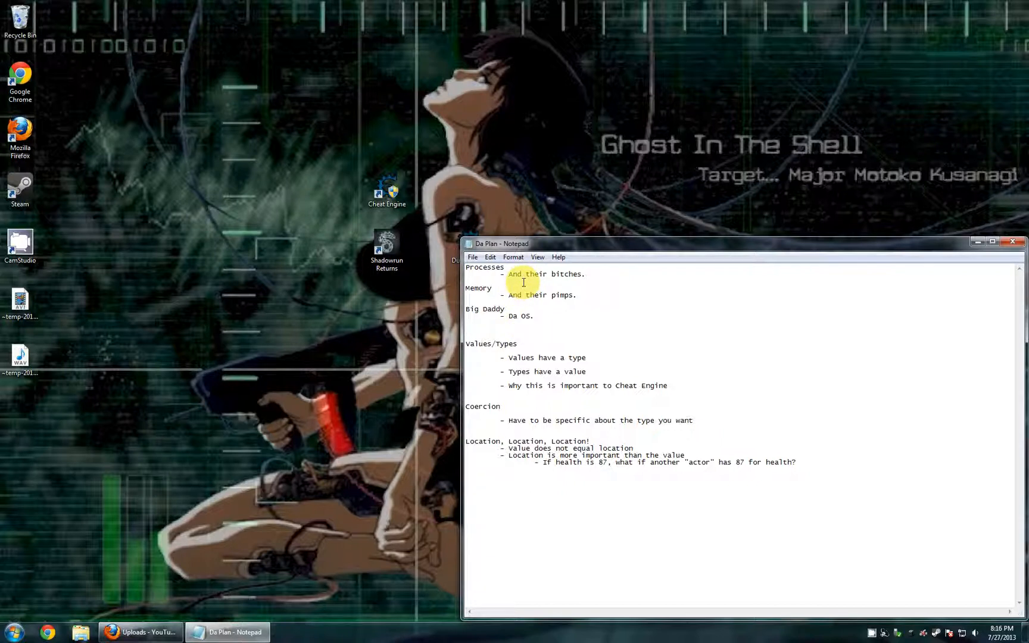
Step: Search the notes for 'Big Daddy', dismiss the not-found message, and search upward to the heading
click(489, 256)
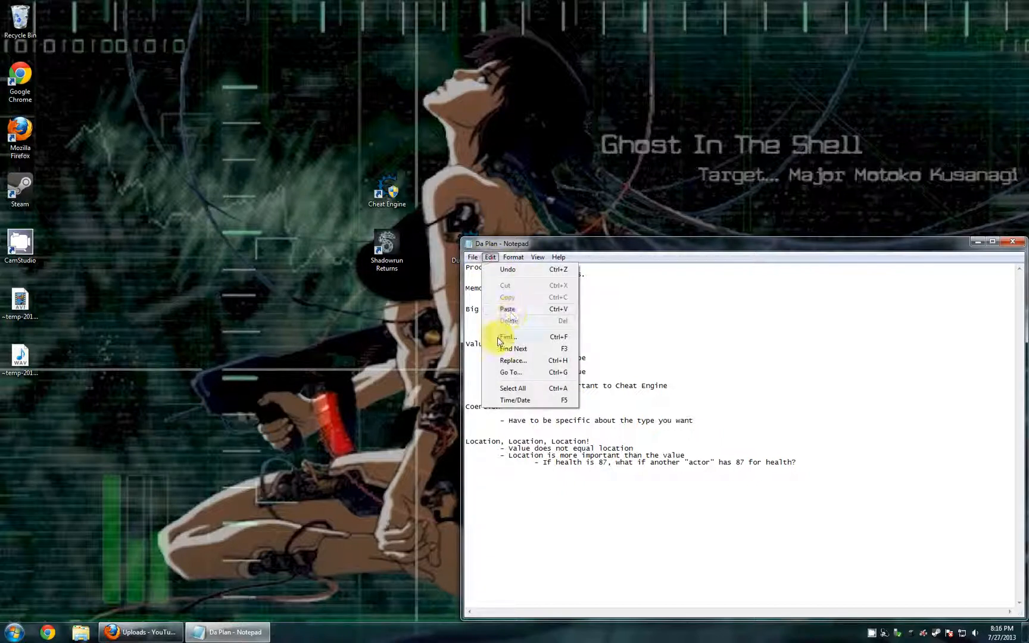
click(506, 337)
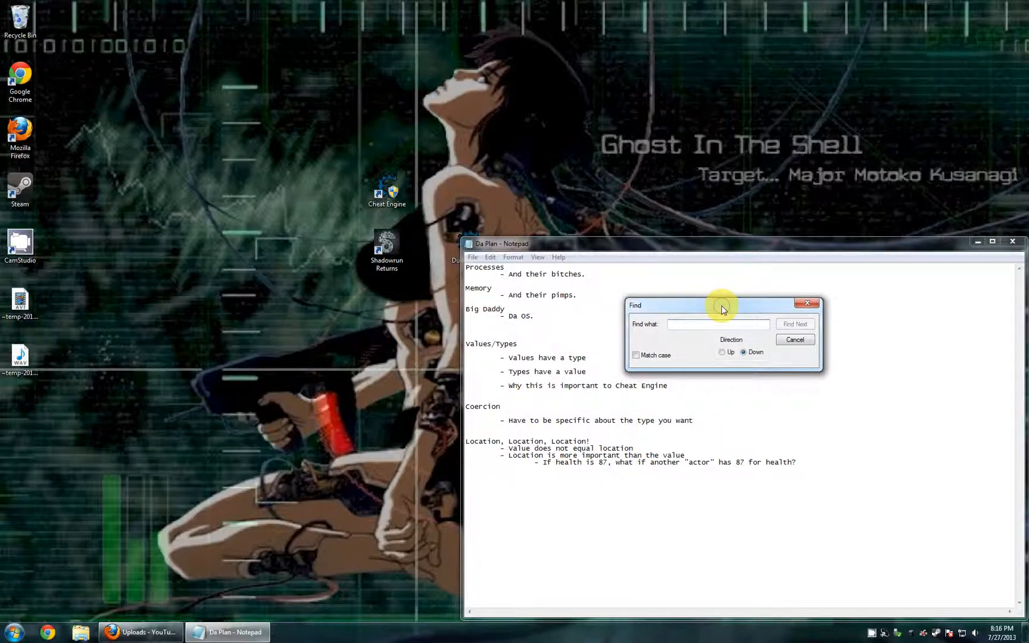
text(Big Daddy)
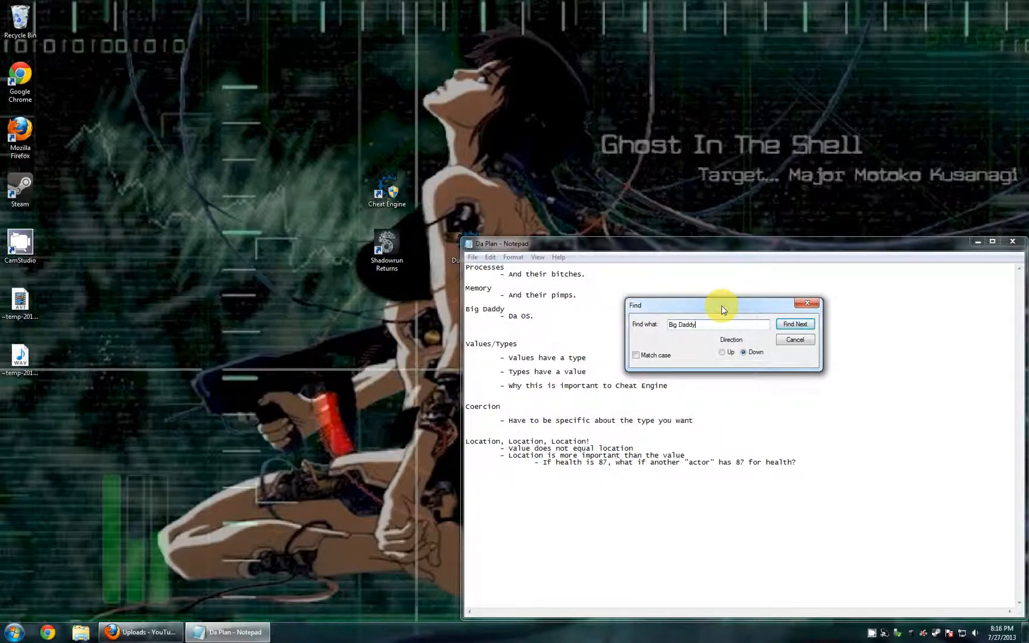
click(794, 323)
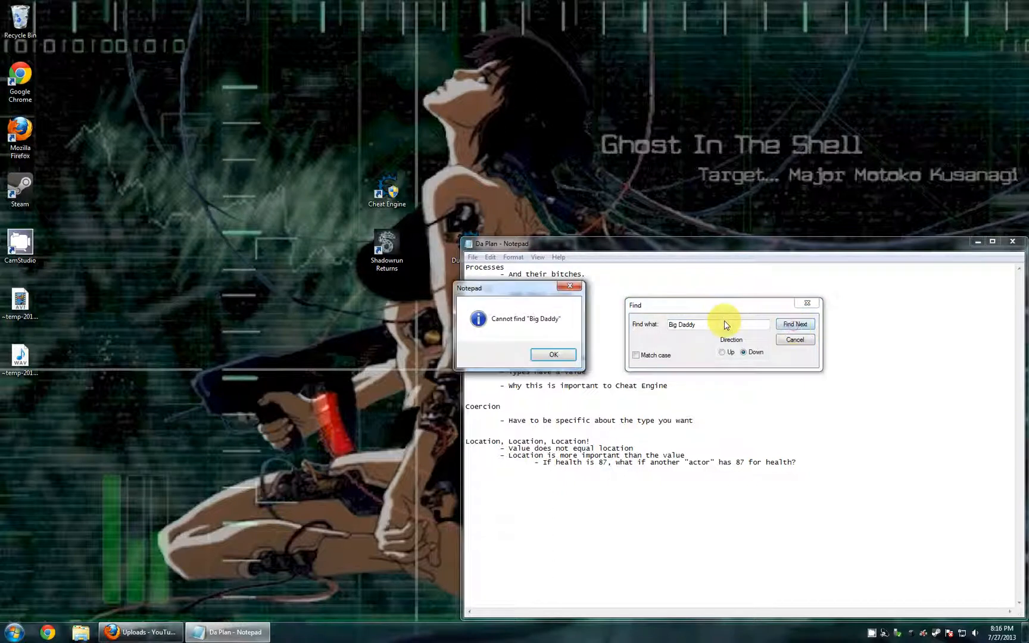
click(552, 355)
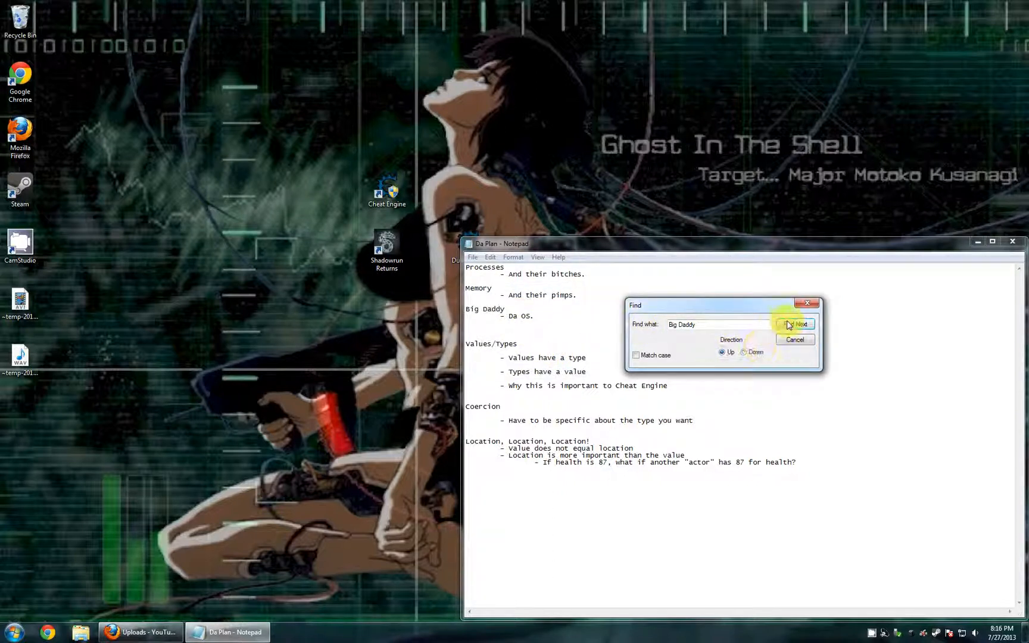
click(794, 324)
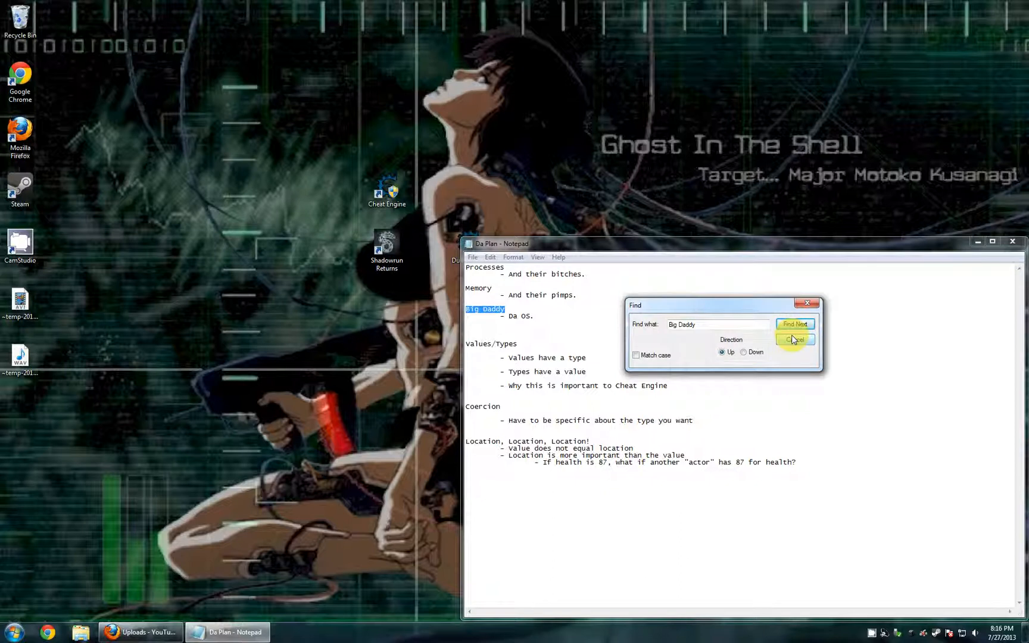
mouse_move(912, 446)
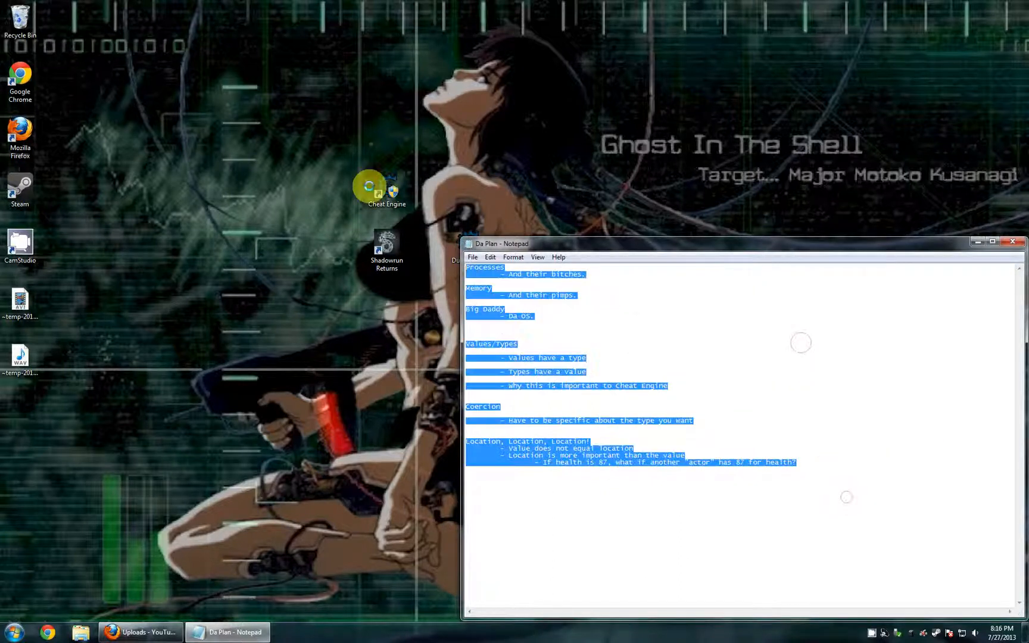
click(523, 313)
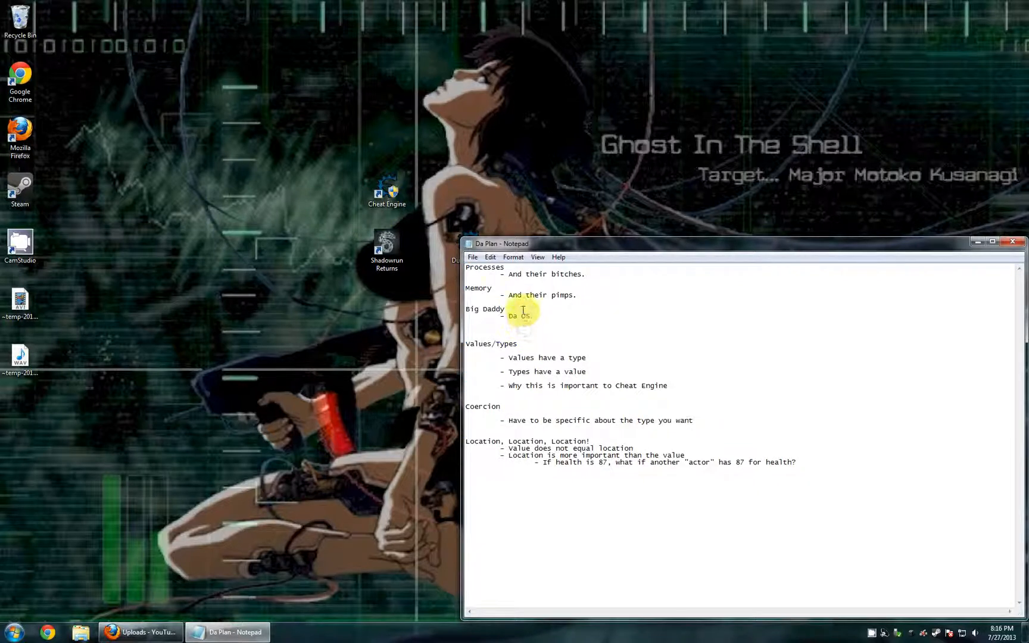
double_click(484, 308)
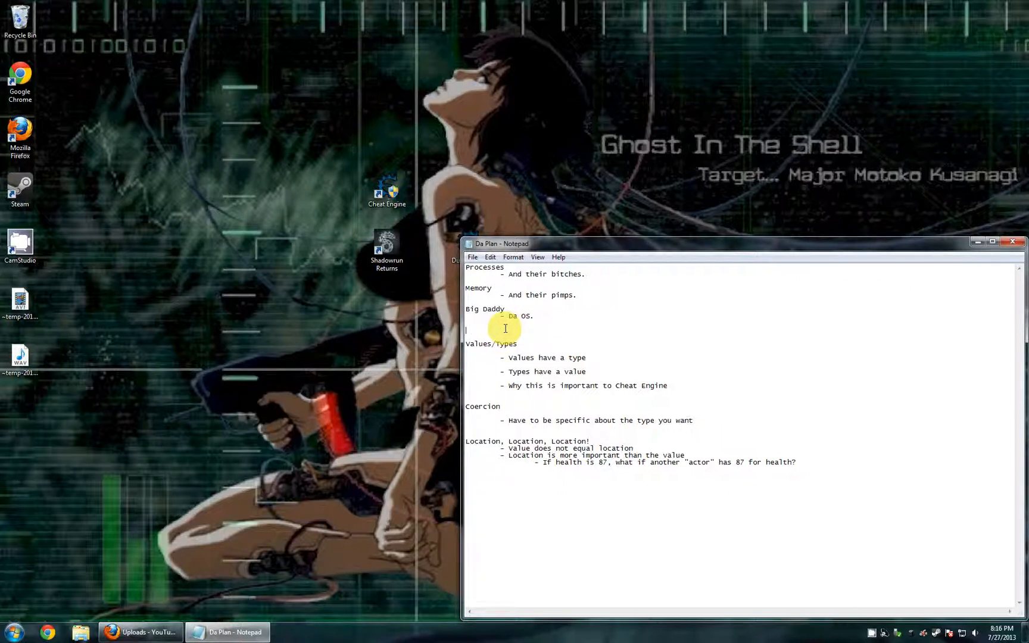
key(ctrl+a)
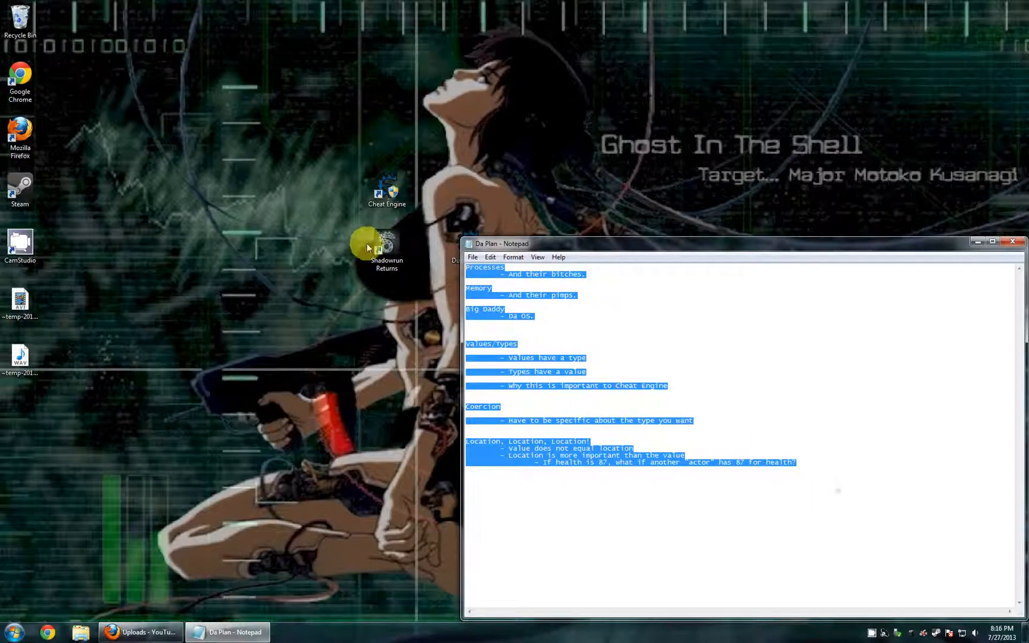
click(547, 318)
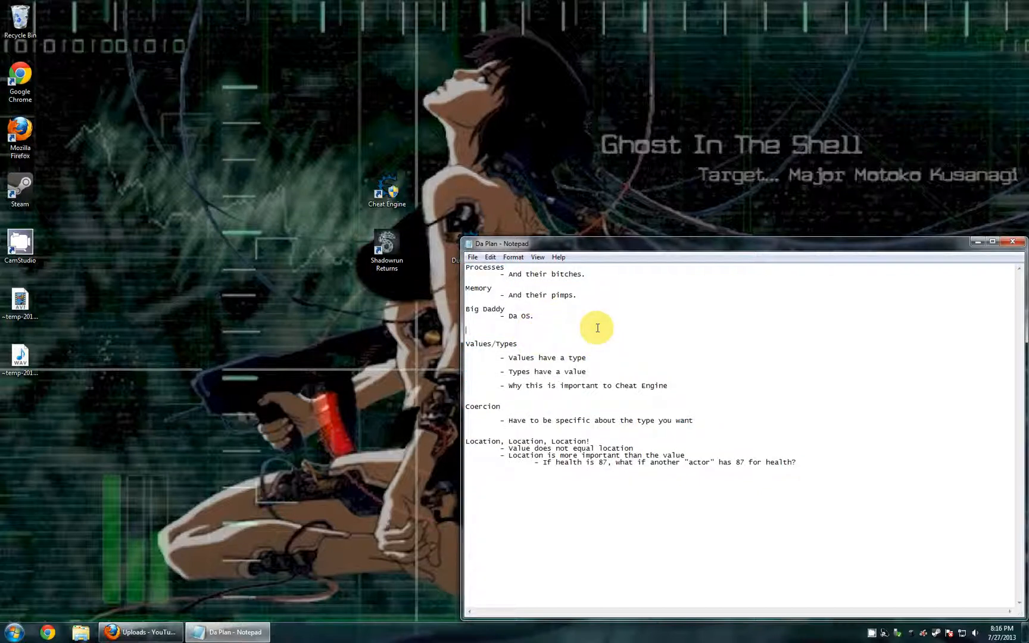
mouse_move(823, 465)
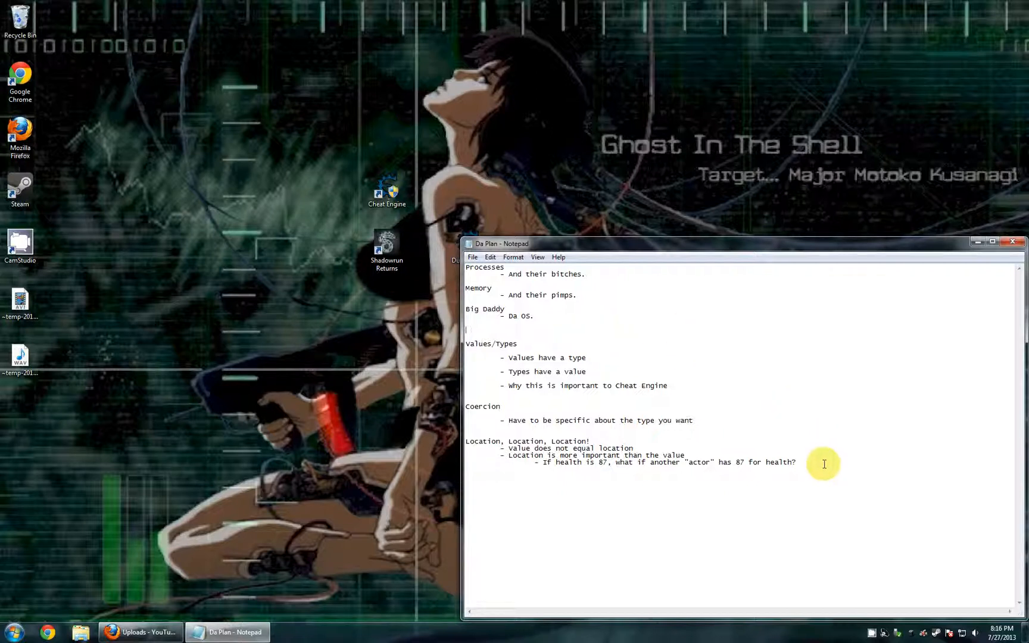
mouse_move(827, 491)
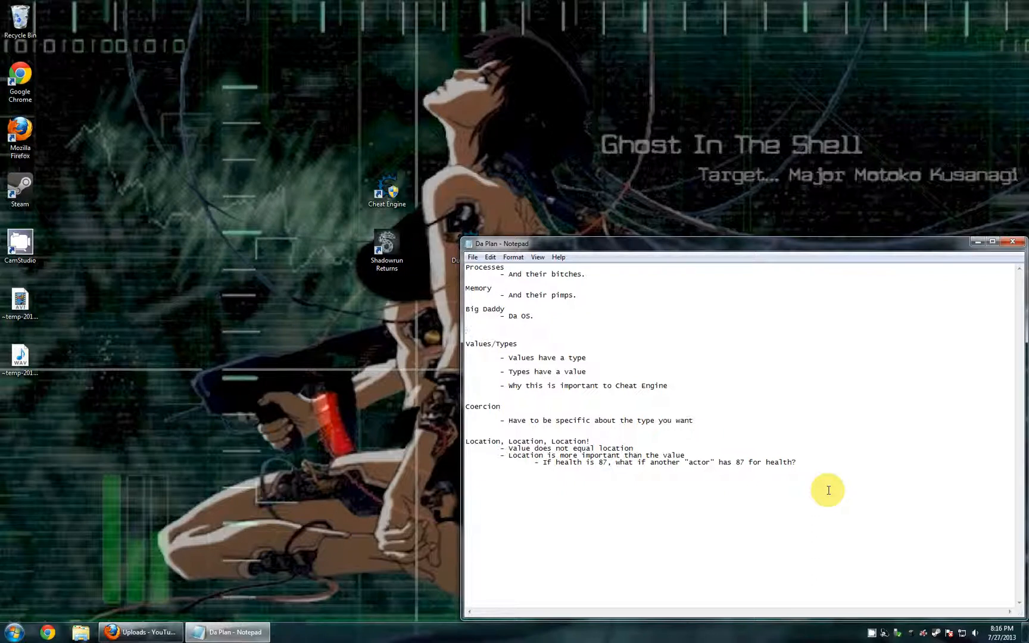
key(ctrl+a)
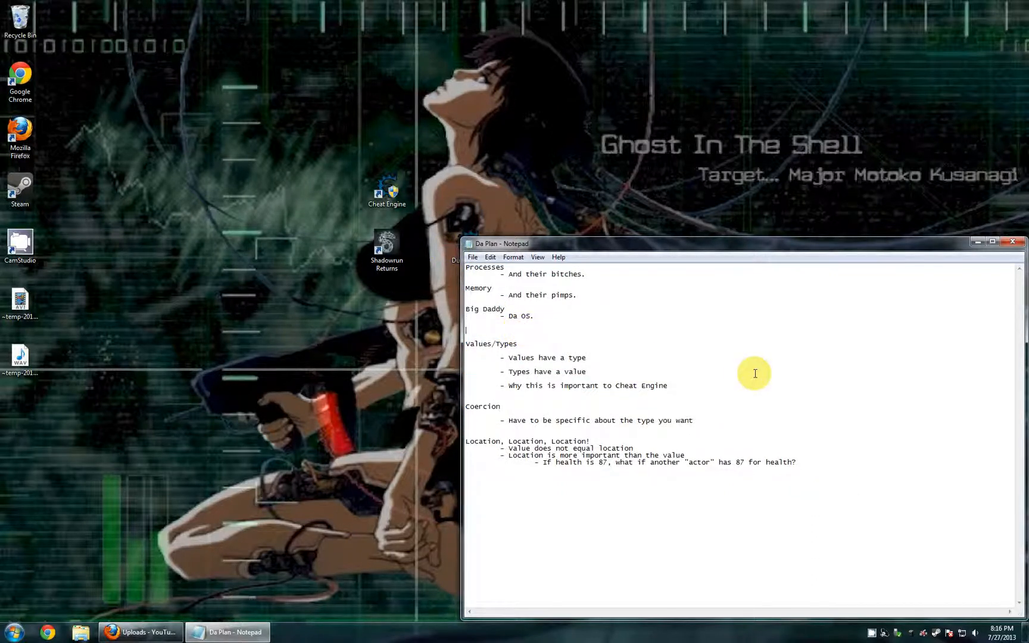
mouse_move(751, 545)
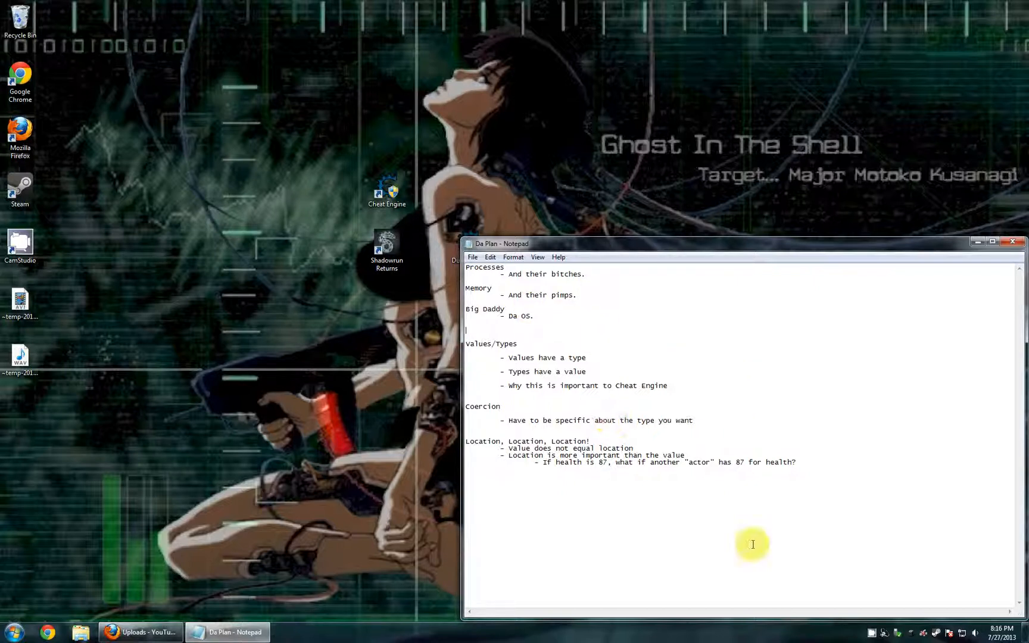
mouse_move(624, 370)
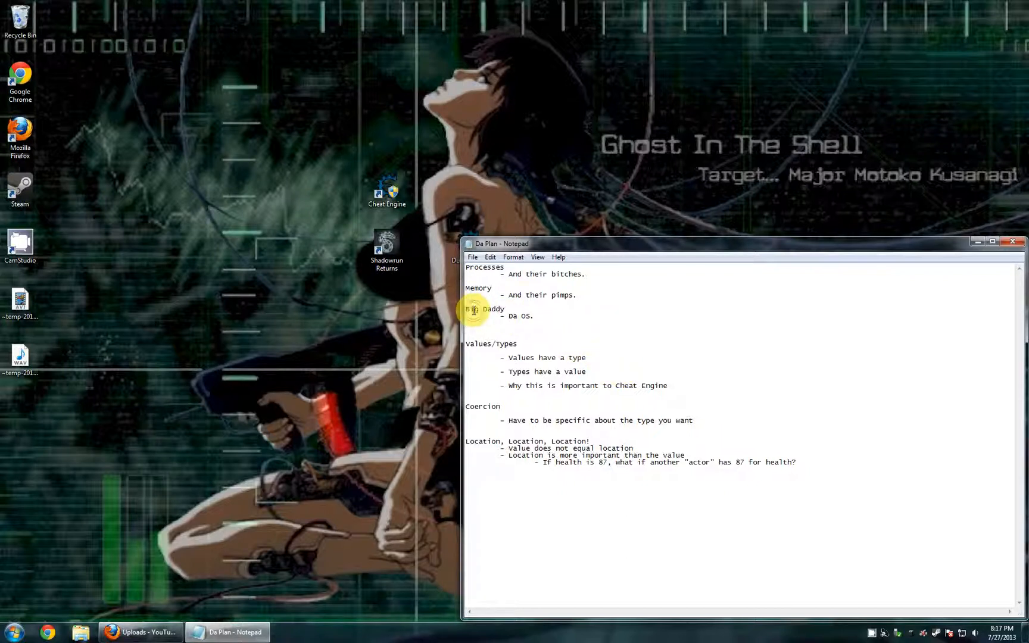
double_click(486, 309)
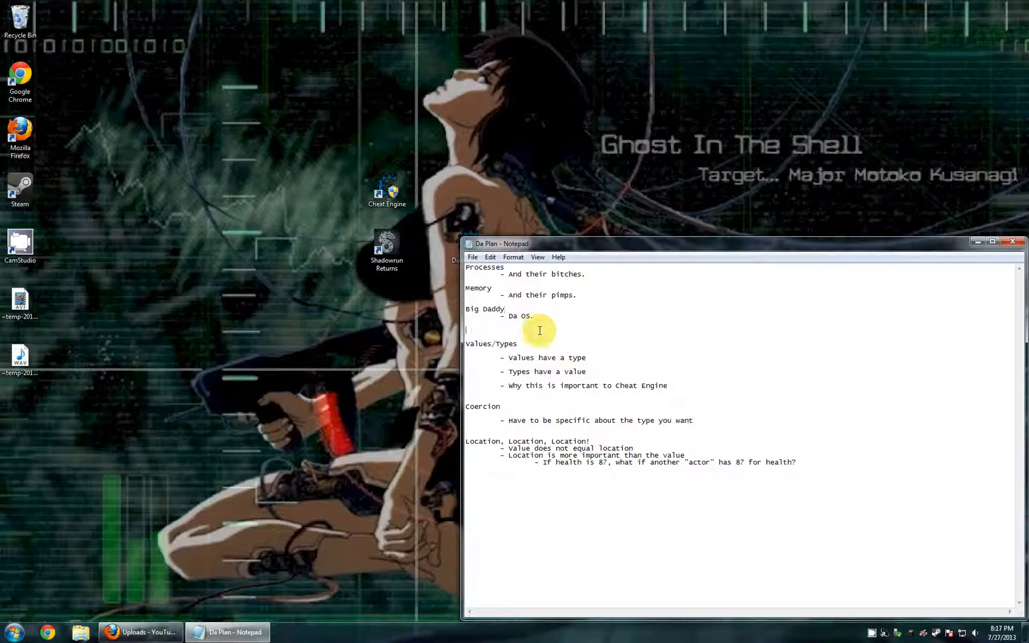
mouse_move(647, 327)
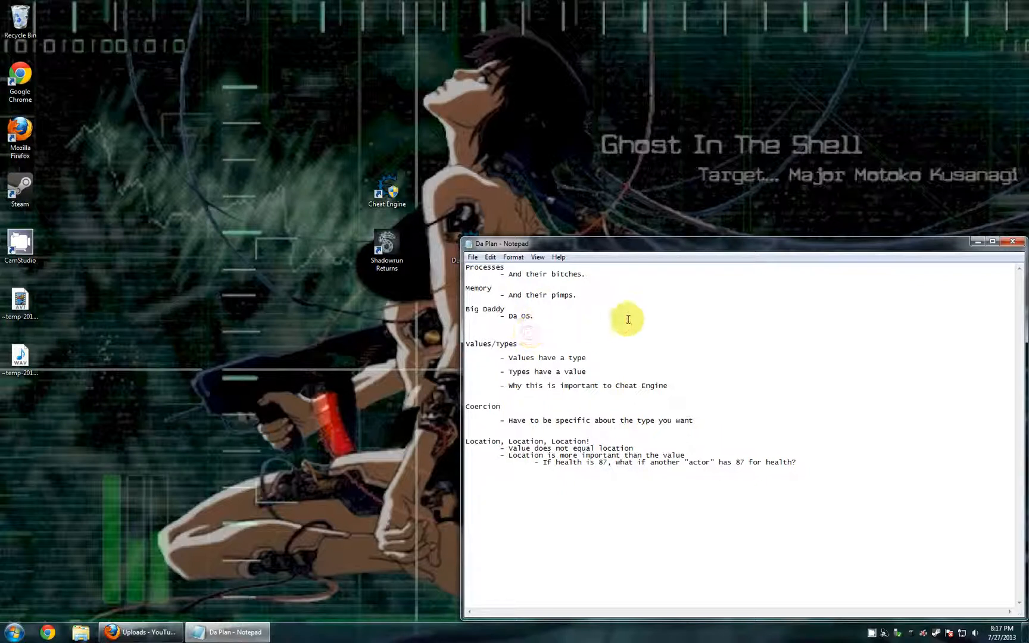
mouse_move(728, 328)
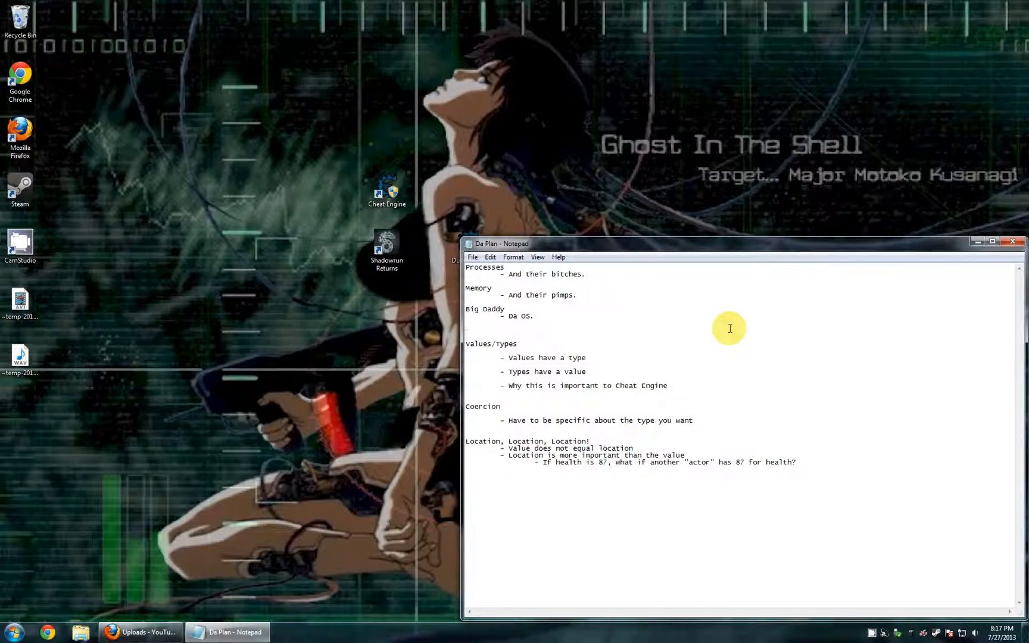
click(466, 330)
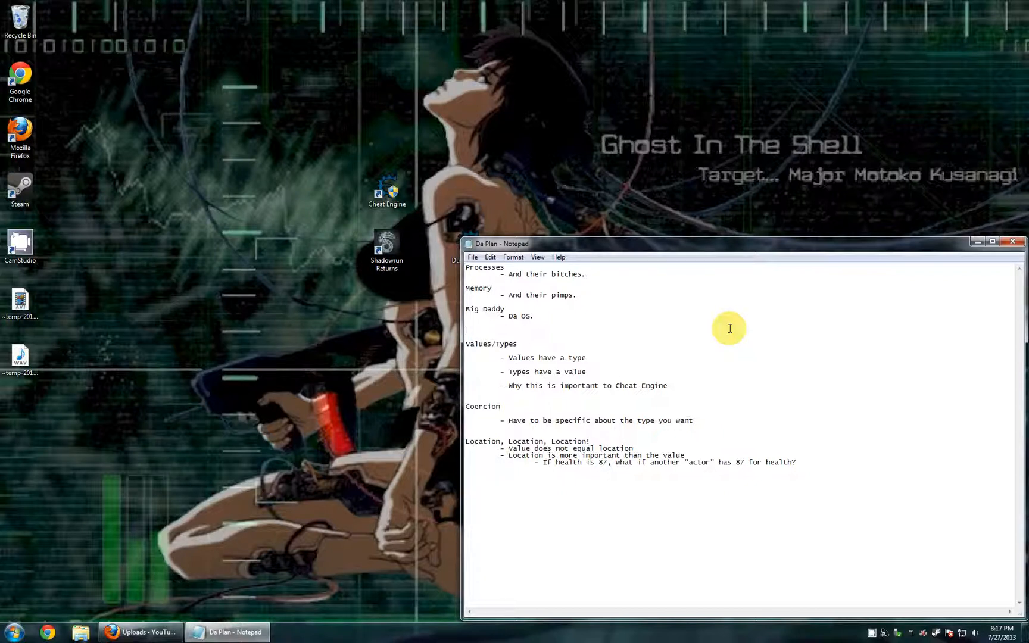
mouse_move(557, 321)
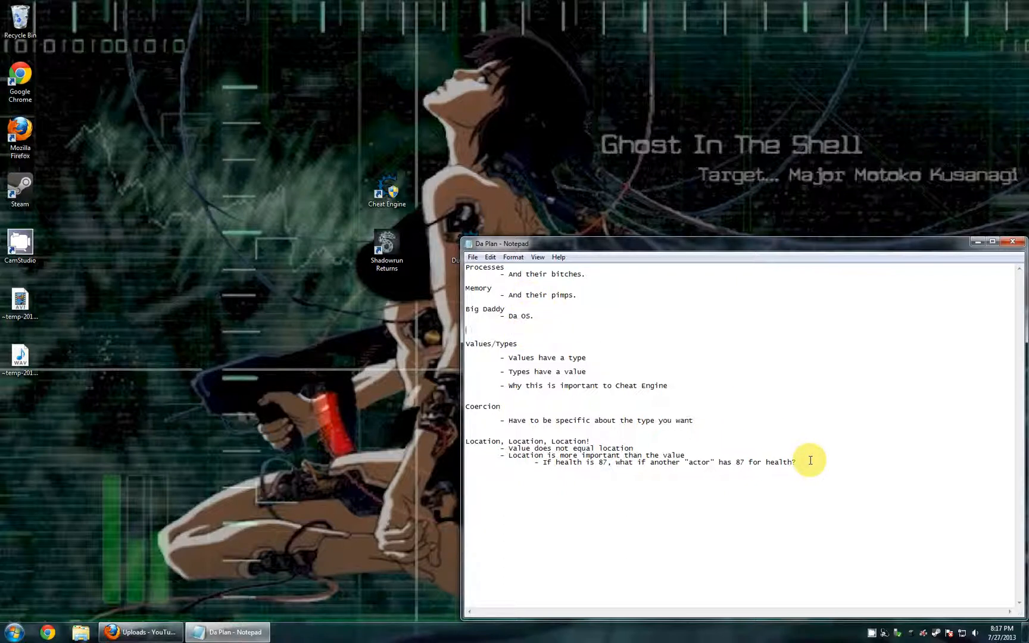
key(ctrl+a)
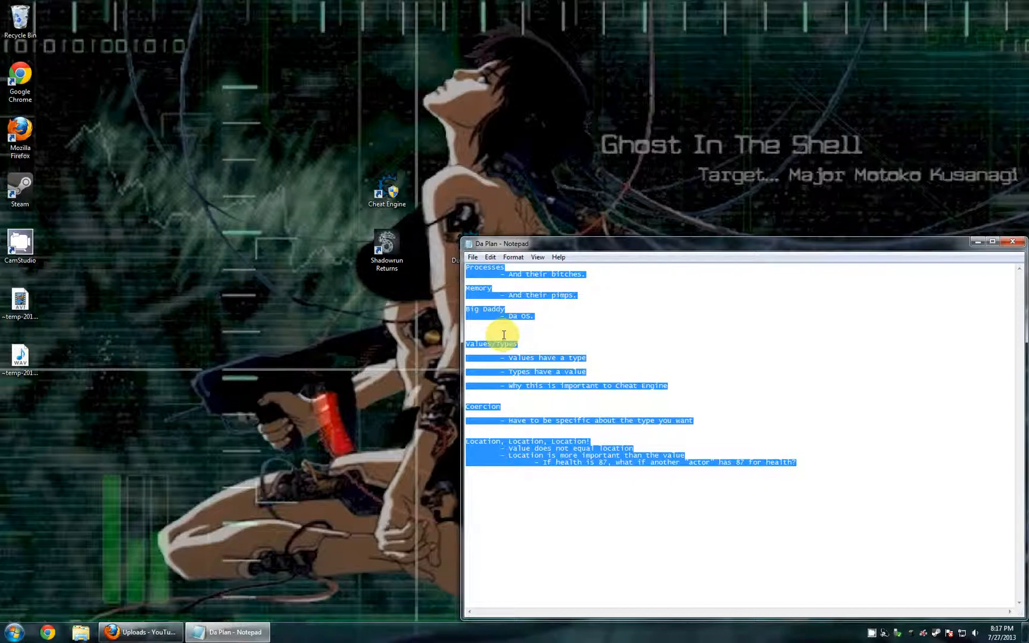
click(508, 329)
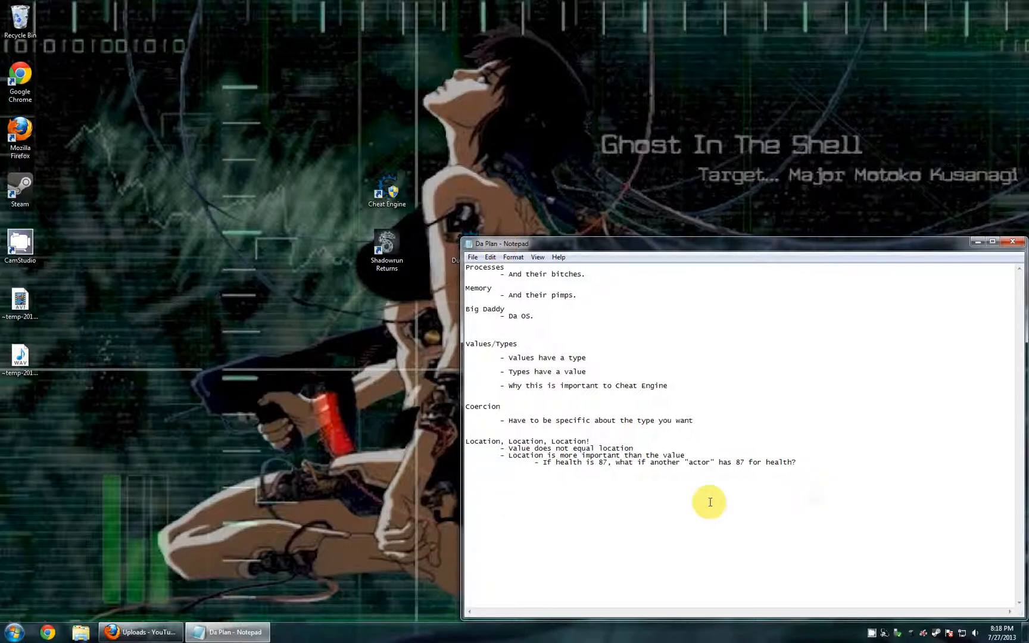
mouse_move(774, 478)
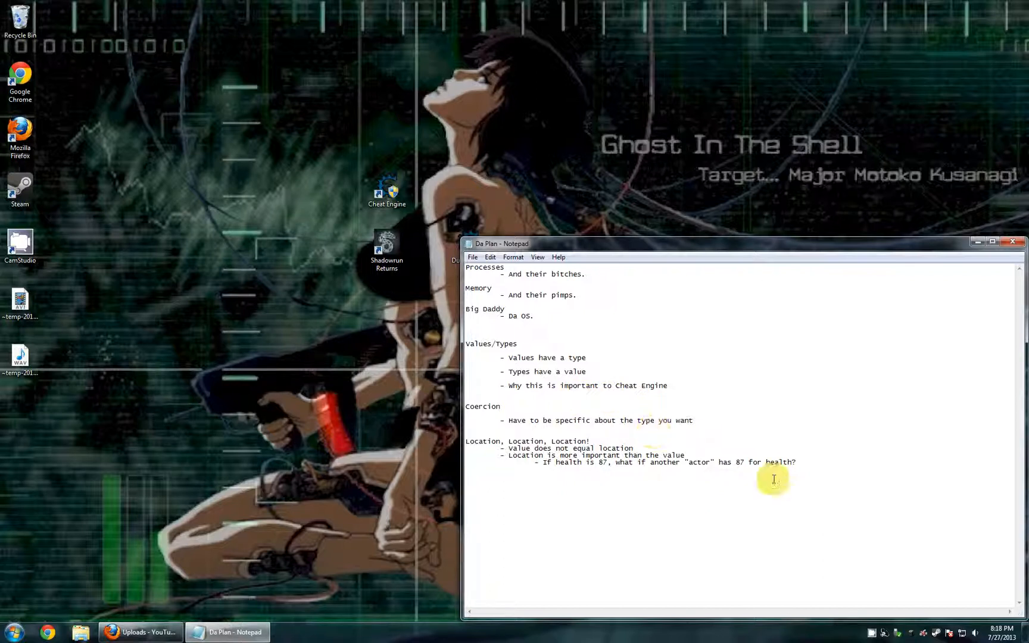
mouse_move(753, 487)
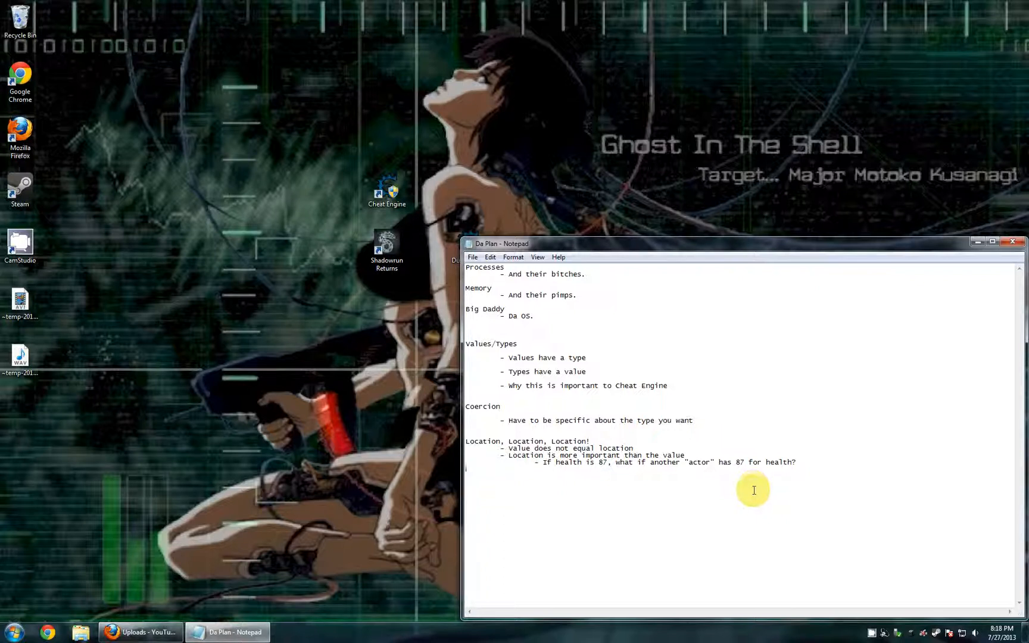
mouse_move(741, 479)
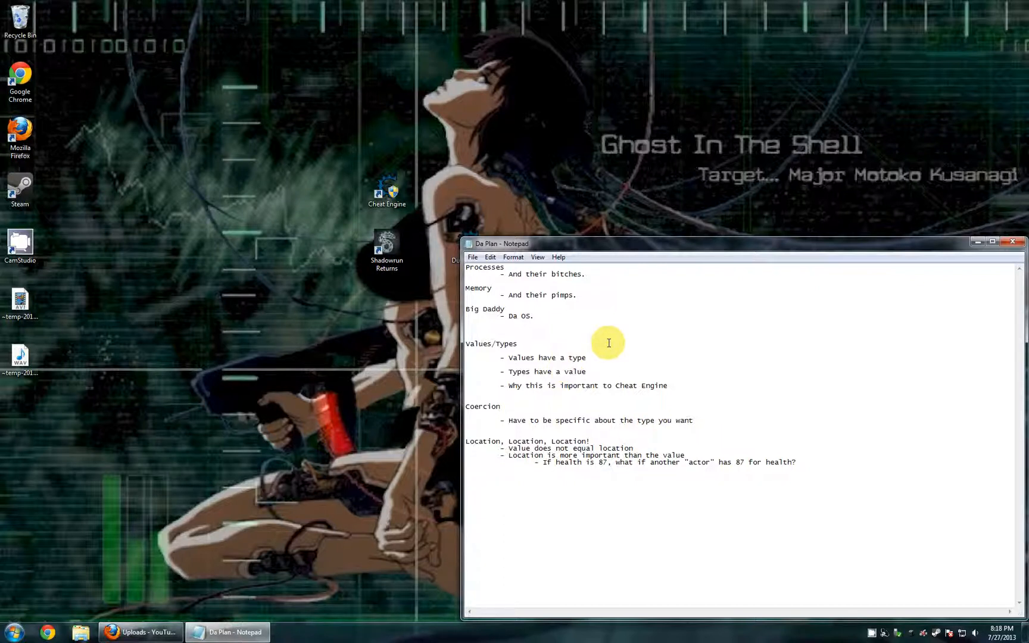
mouse_move(532, 333)
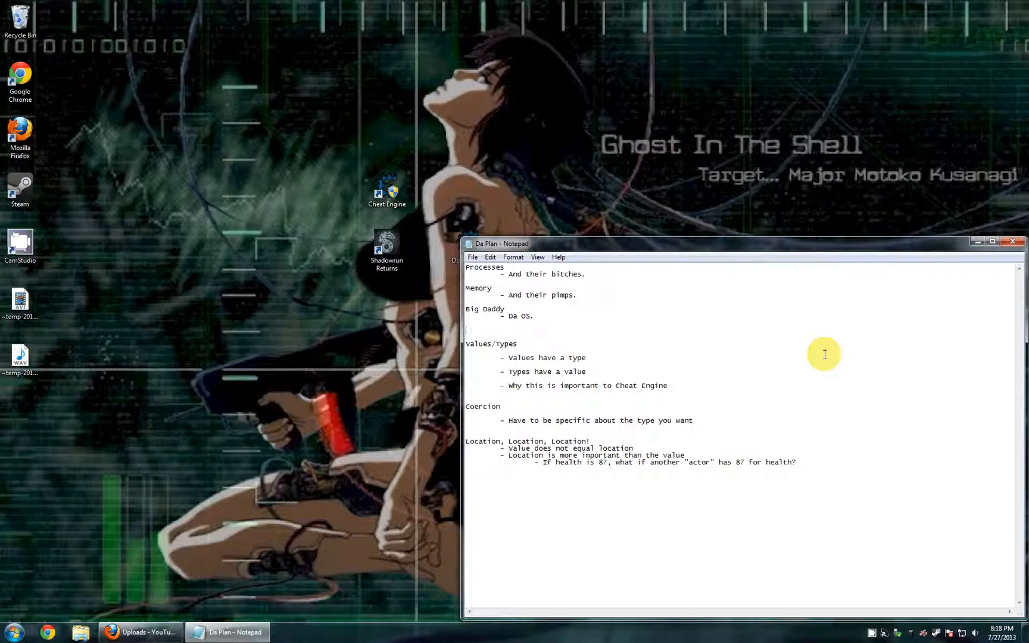
mouse_move(535, 428)
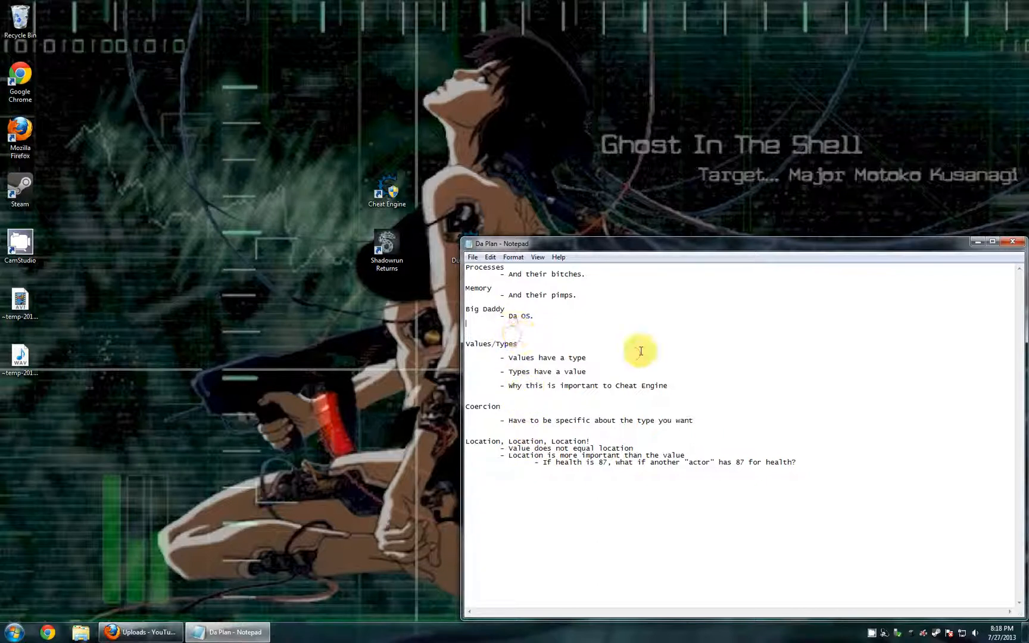
mouse_move(891, 566)
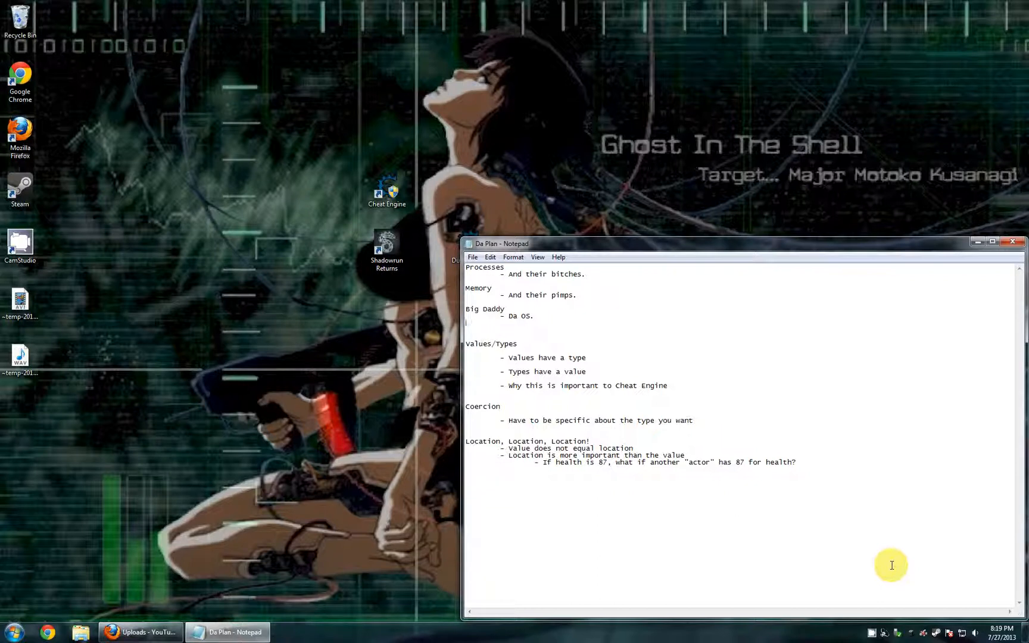
mouse_move(535, 339)
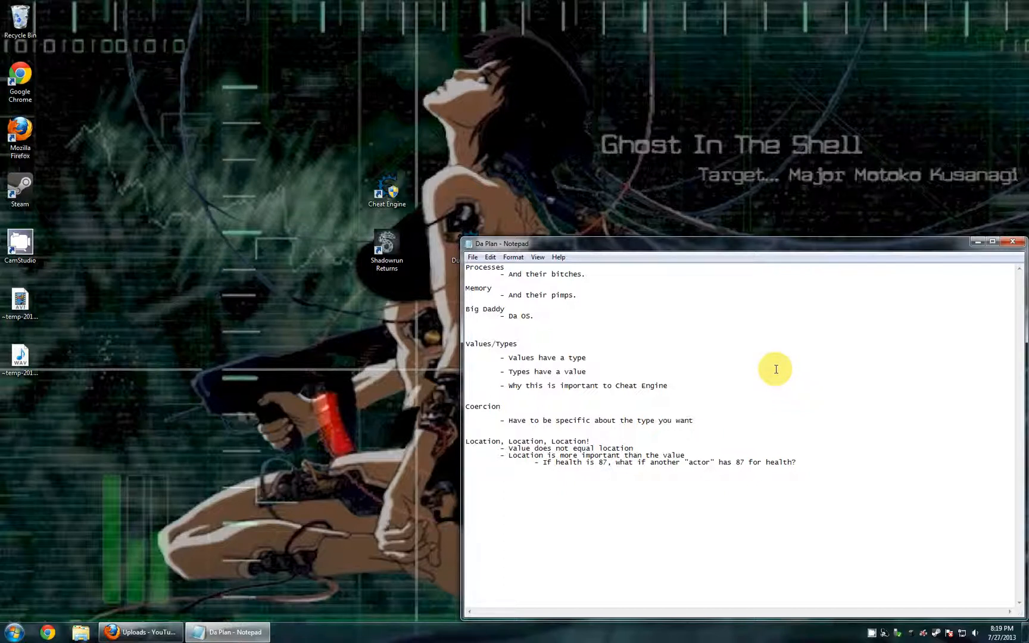
mouse_move(793, 379)
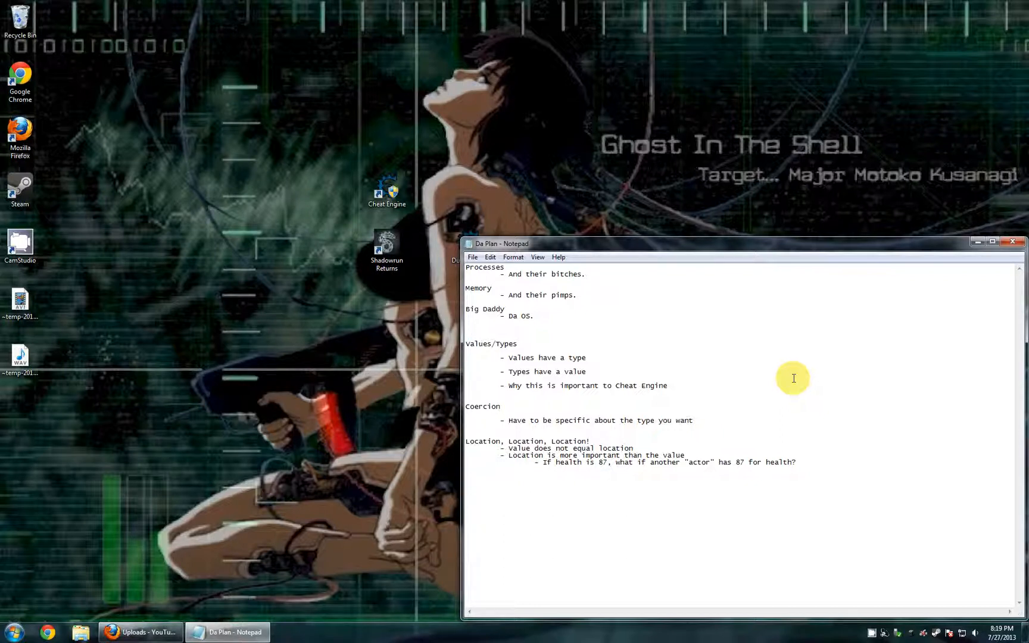
mouse_move(803, 401)
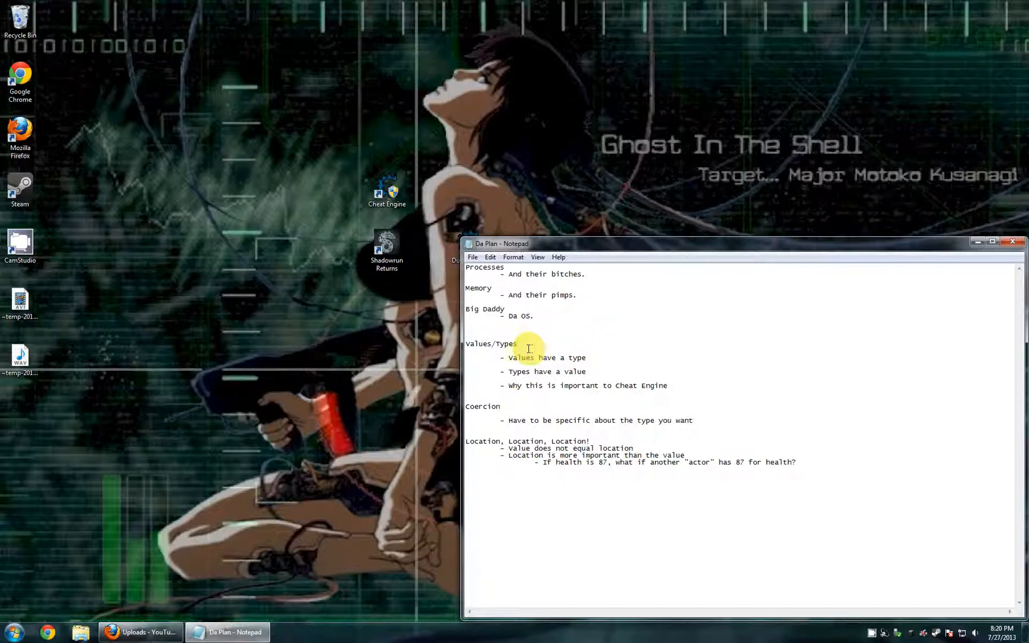
mouse_move(574, 330)
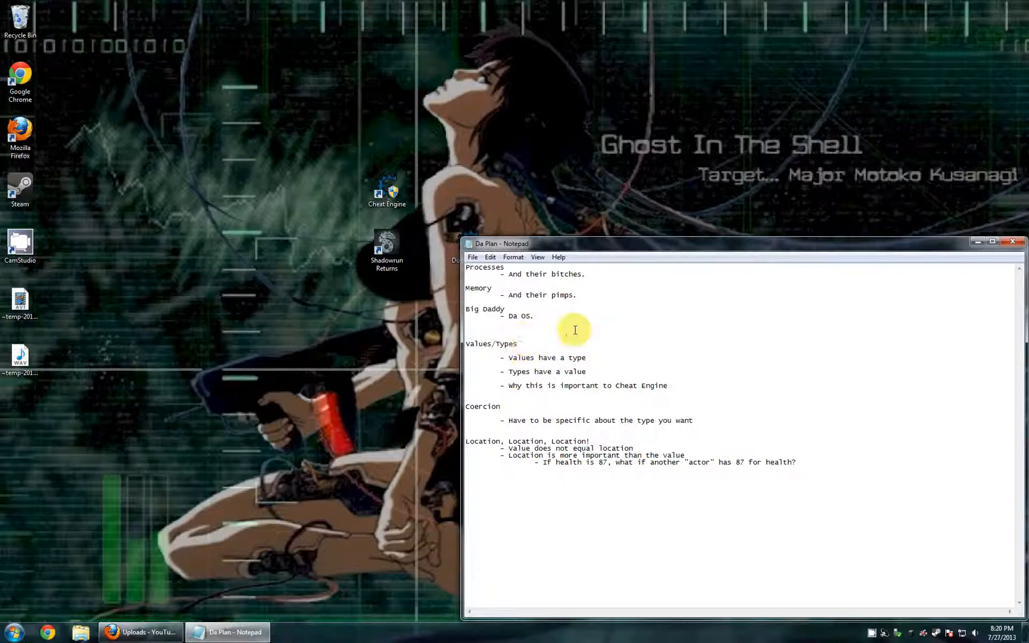